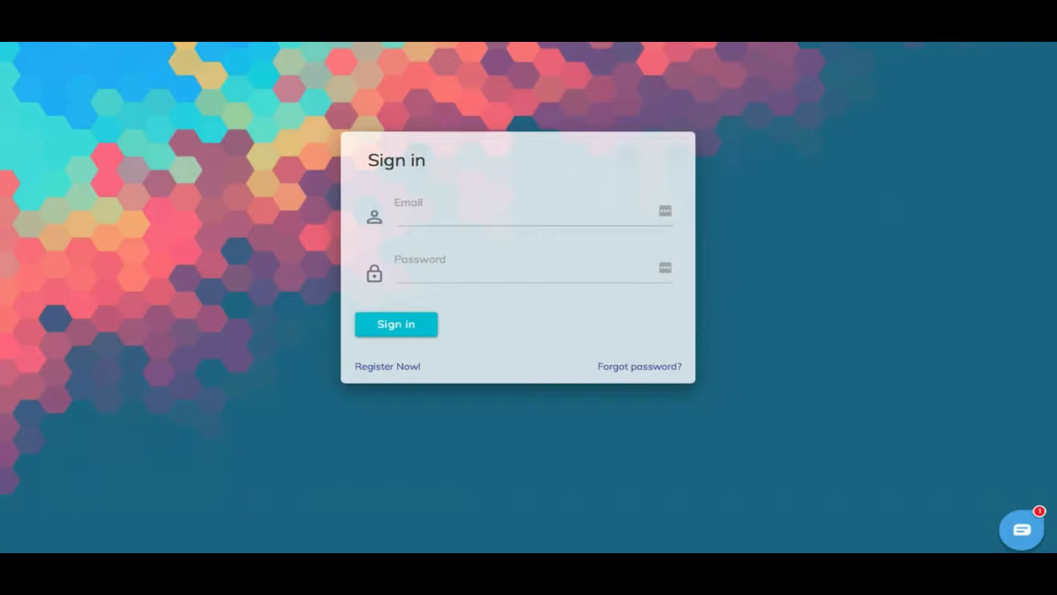
- Sign in to the Hydra Ultimate account from the login form
click(396, 324)
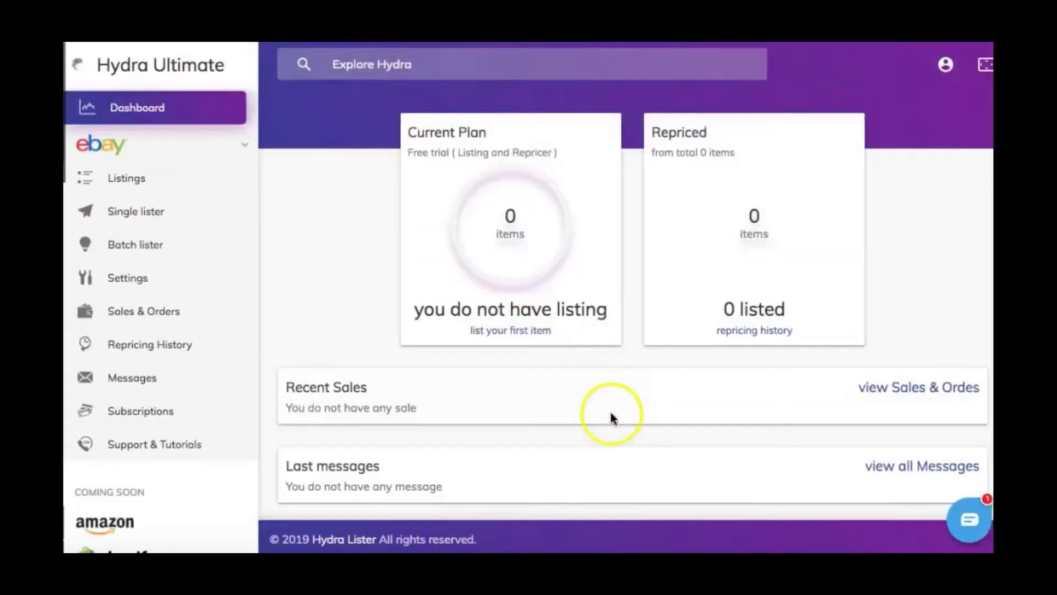
mouse_move(610, 415)
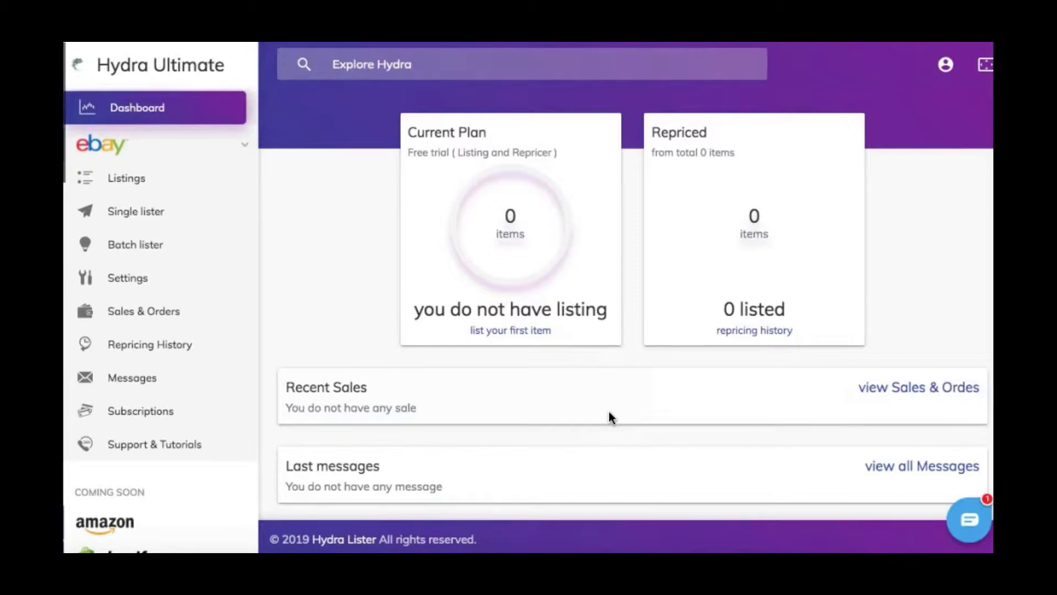
mouse_move(395, 304)
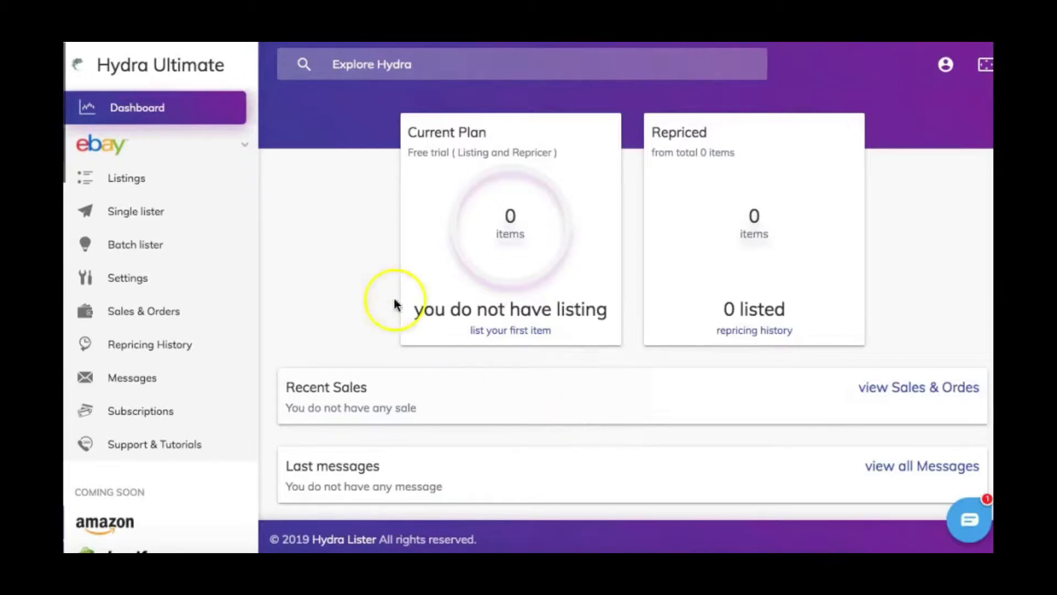
mouse_move(483, 324)
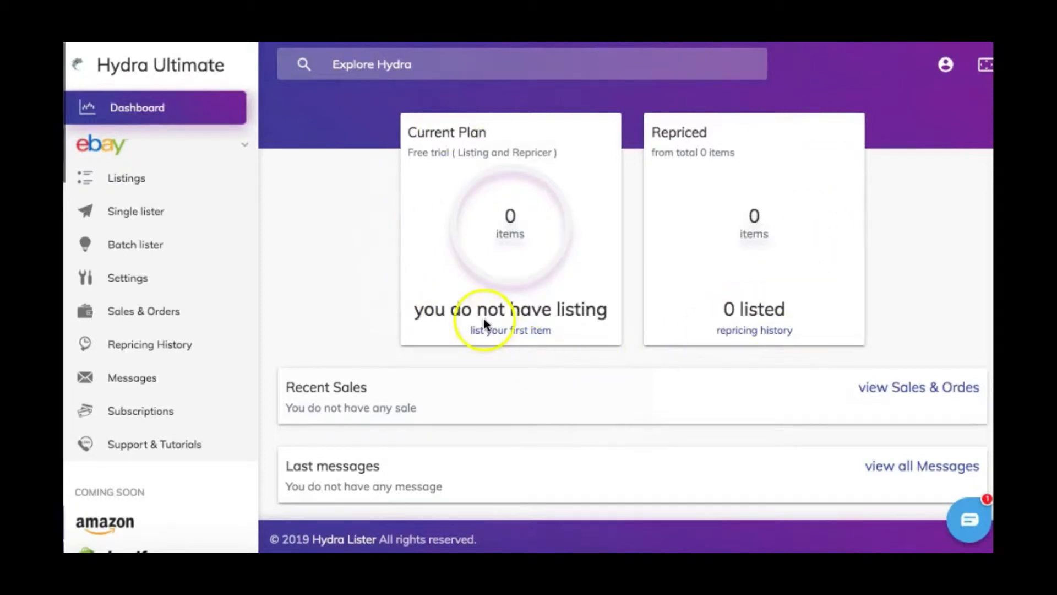
mouse_move(469, 228)
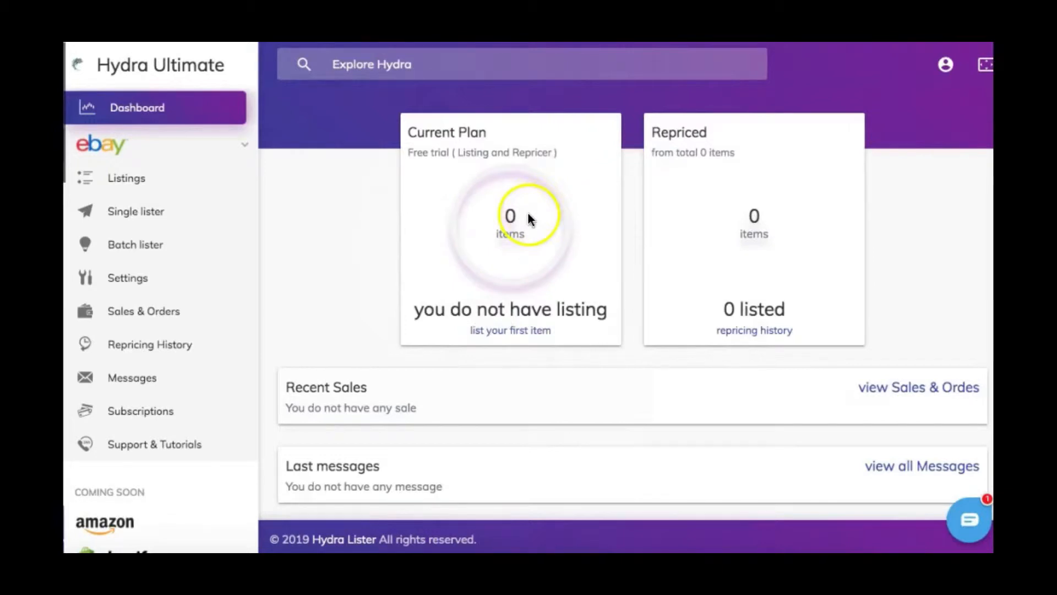
mouse_move(689, 168)
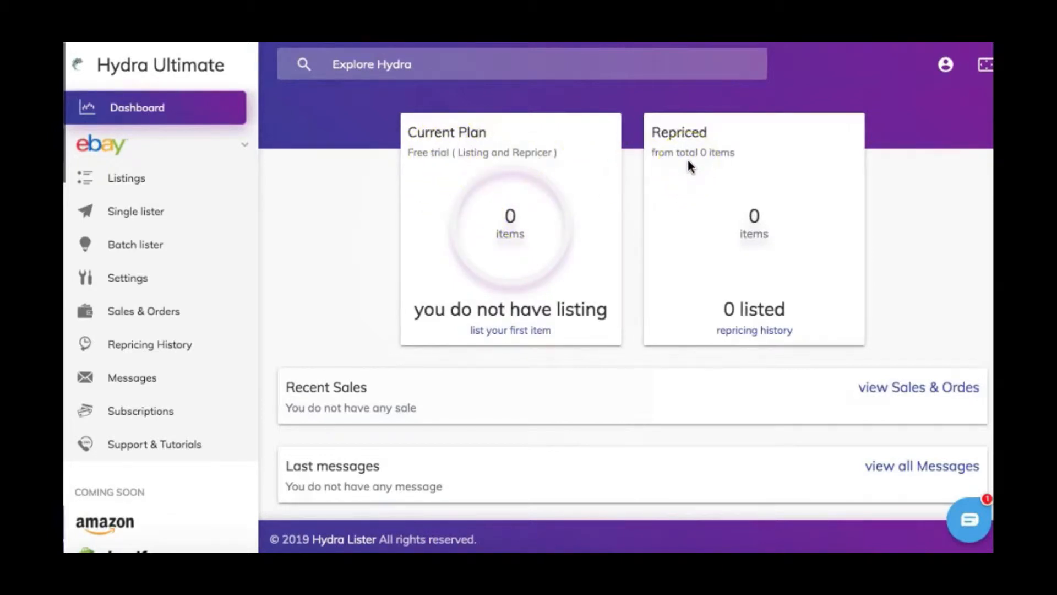
mouse_move(526, 246)
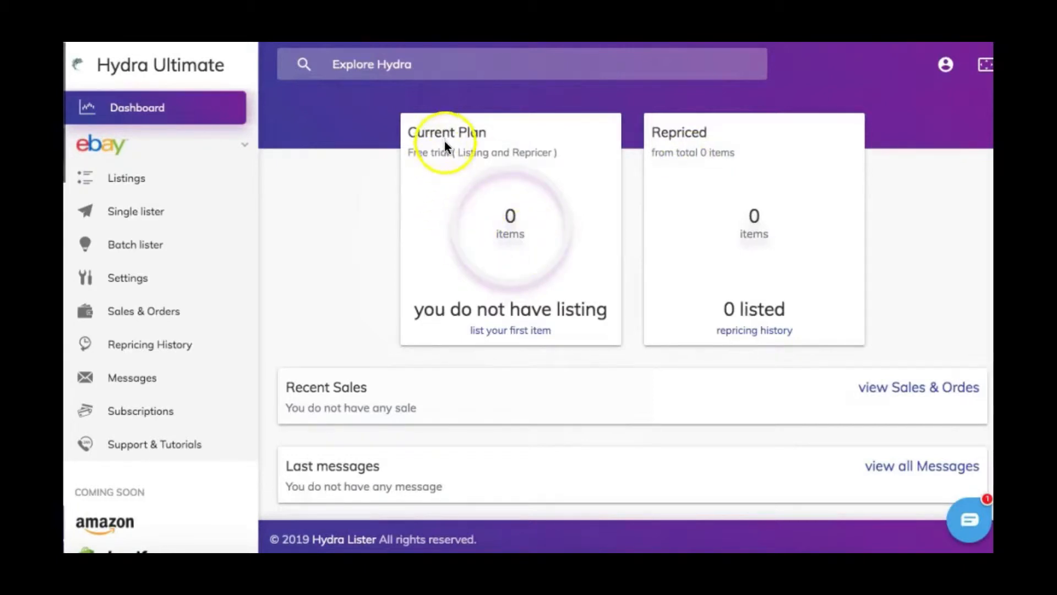
mouse_move(488, 265)
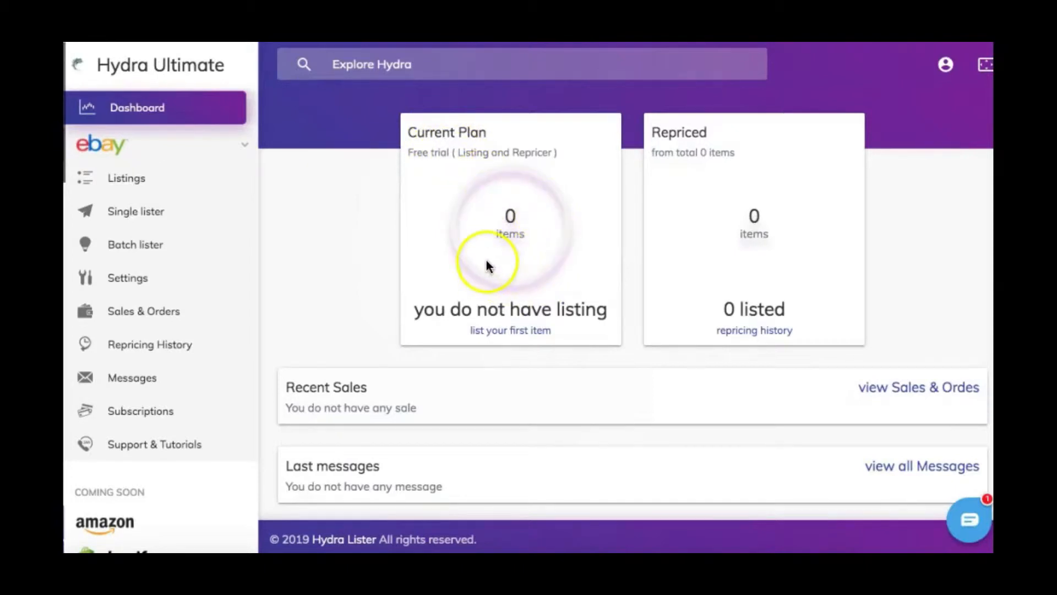
mouse_move(705, 155)
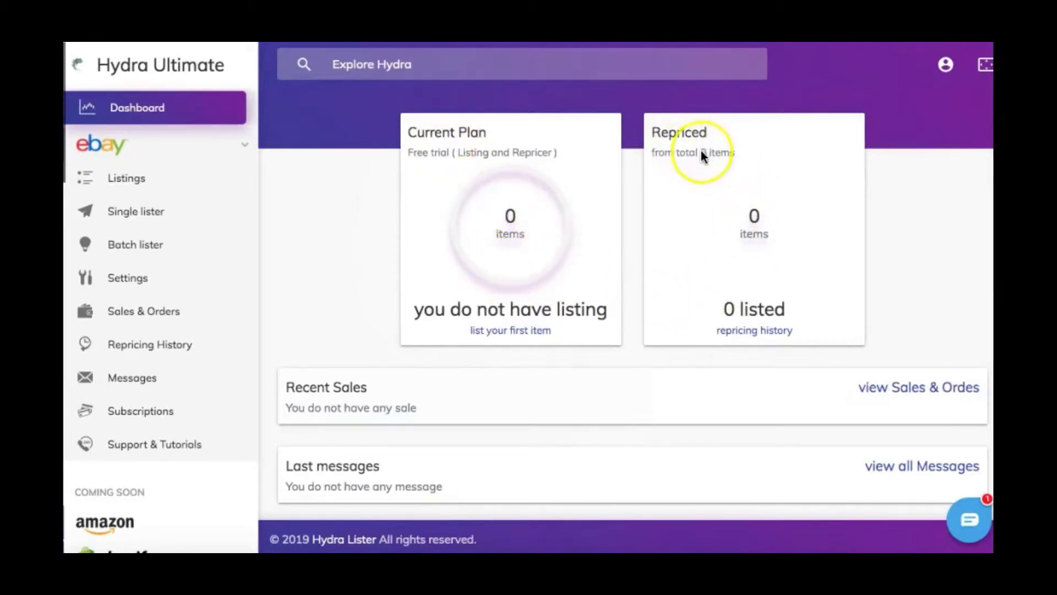
mouse_move(688, 405)
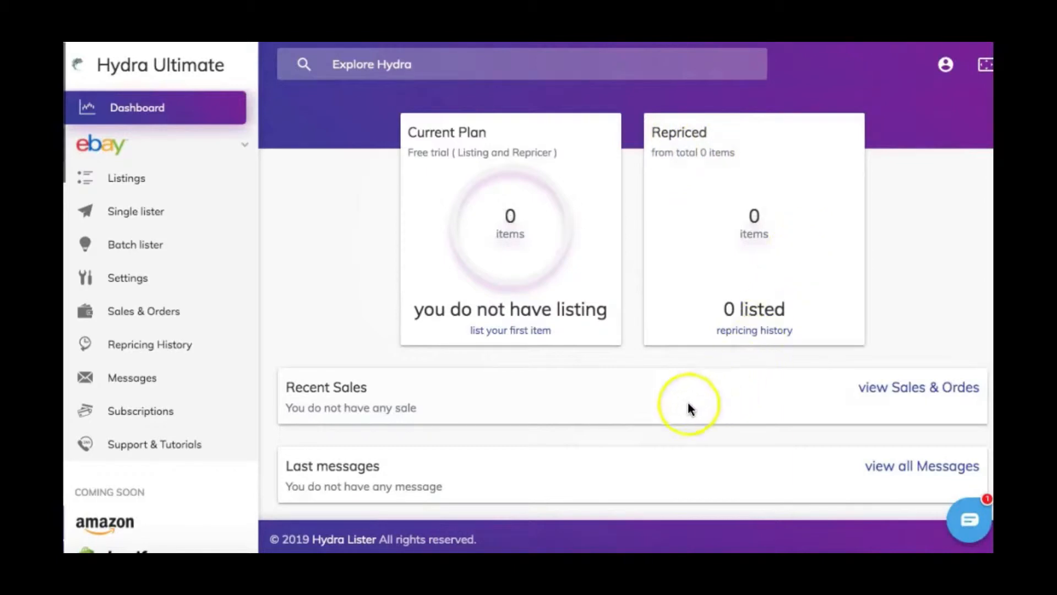
mouse_move(403, 470)
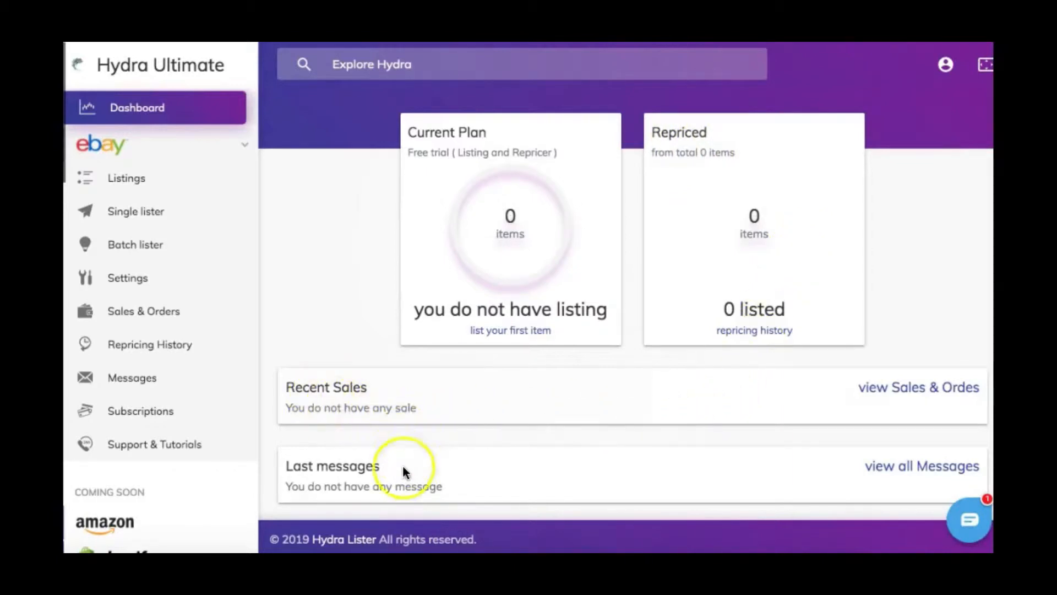
- Open eBay Settings from the left sidebar
click(123, 277)
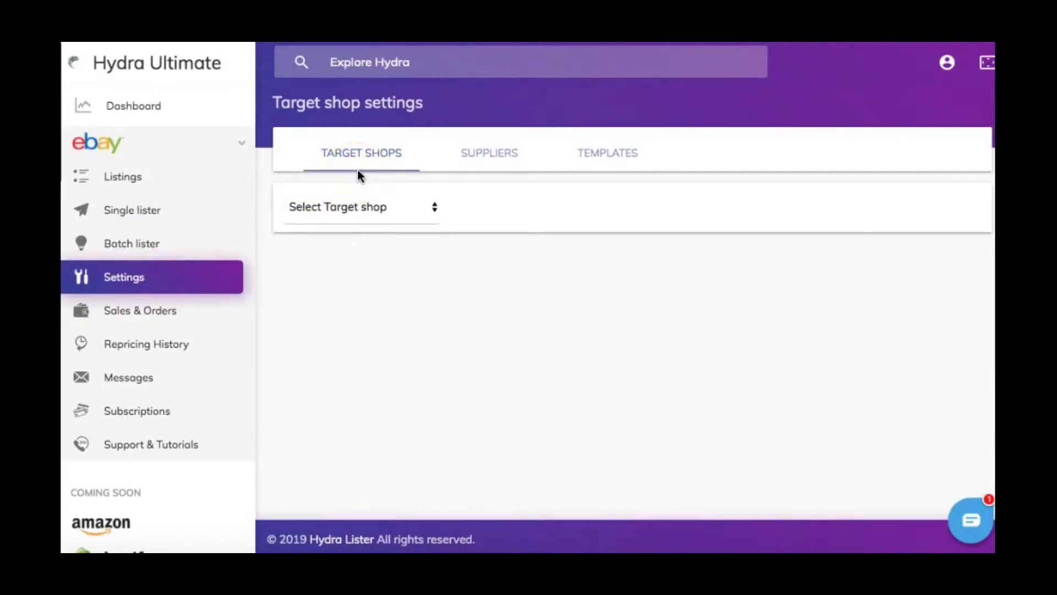
mouse_move(507, 178)
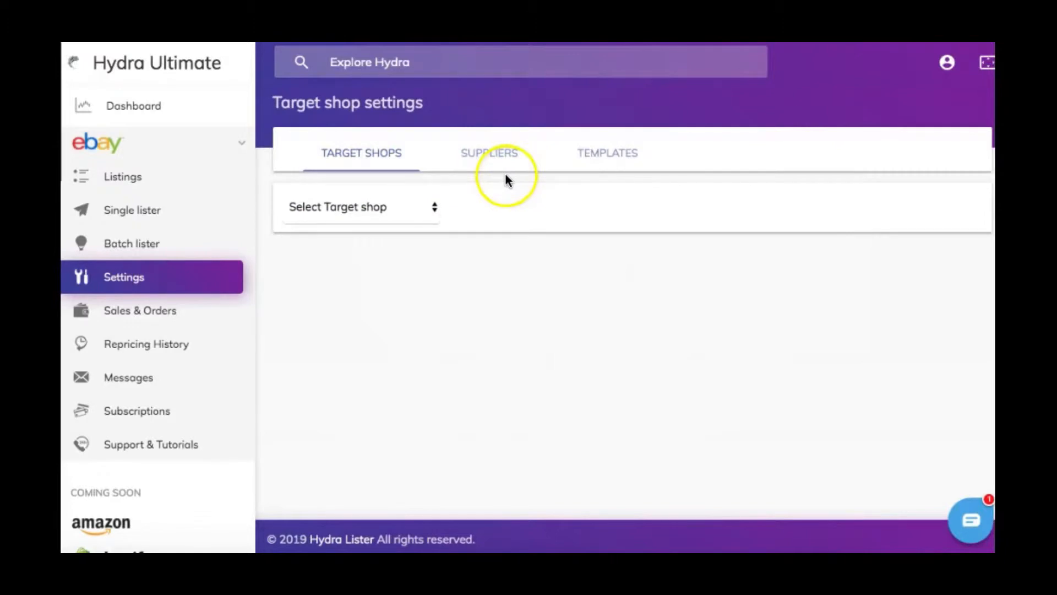
mouse_move(342, 257)
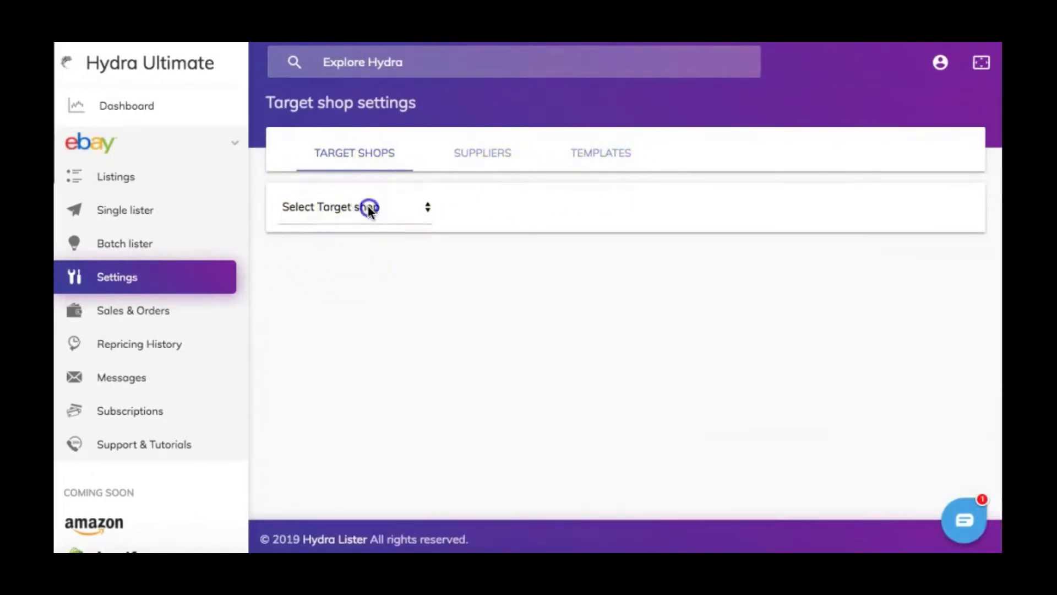
- Select 'ebay.com | eBay US' as target shop and set it as default
click(354, 207)
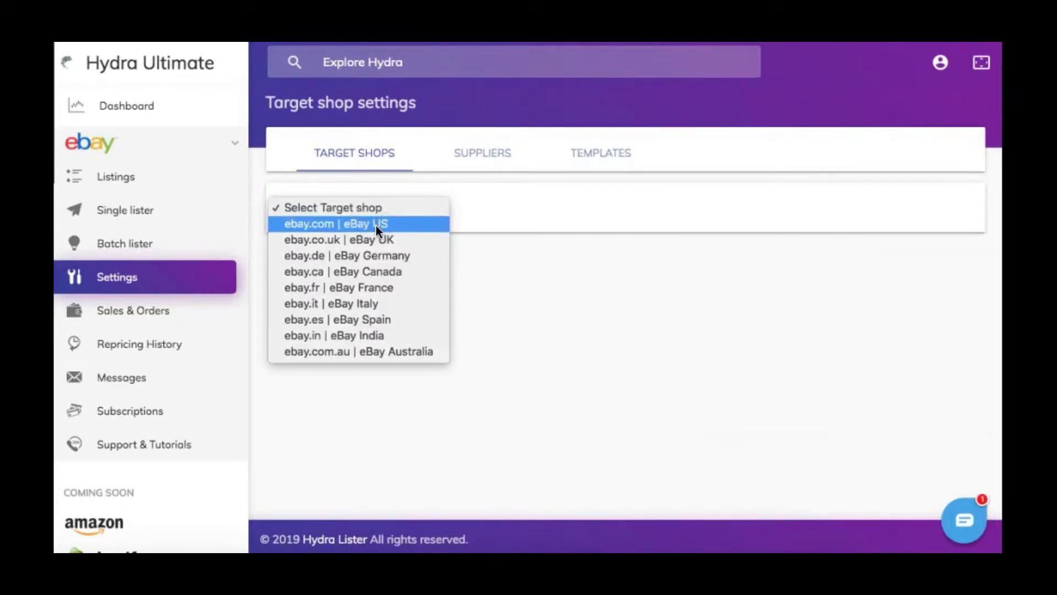
click(341, 223)
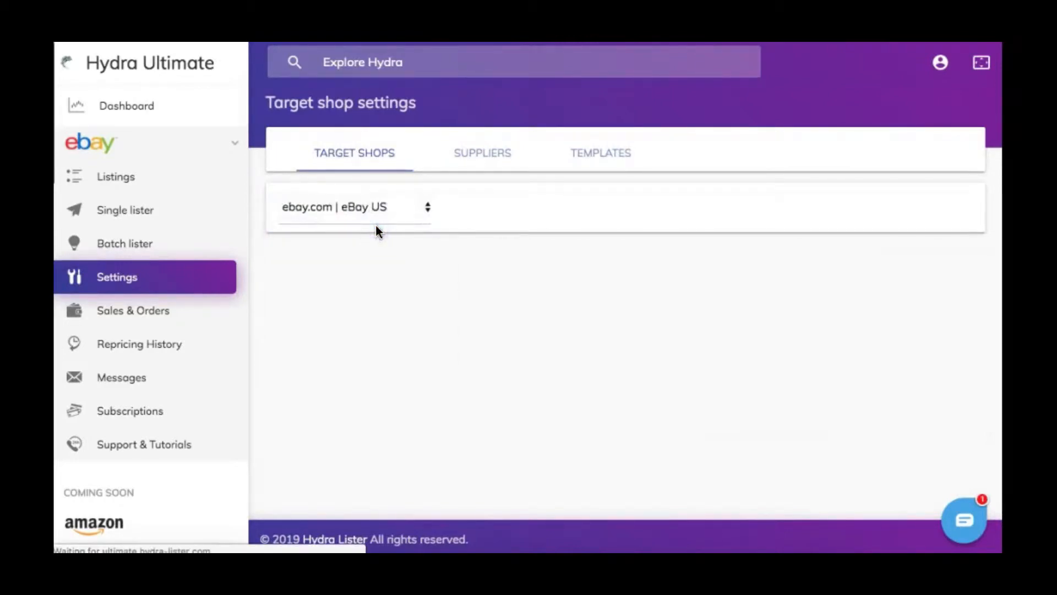
click(354, 207)
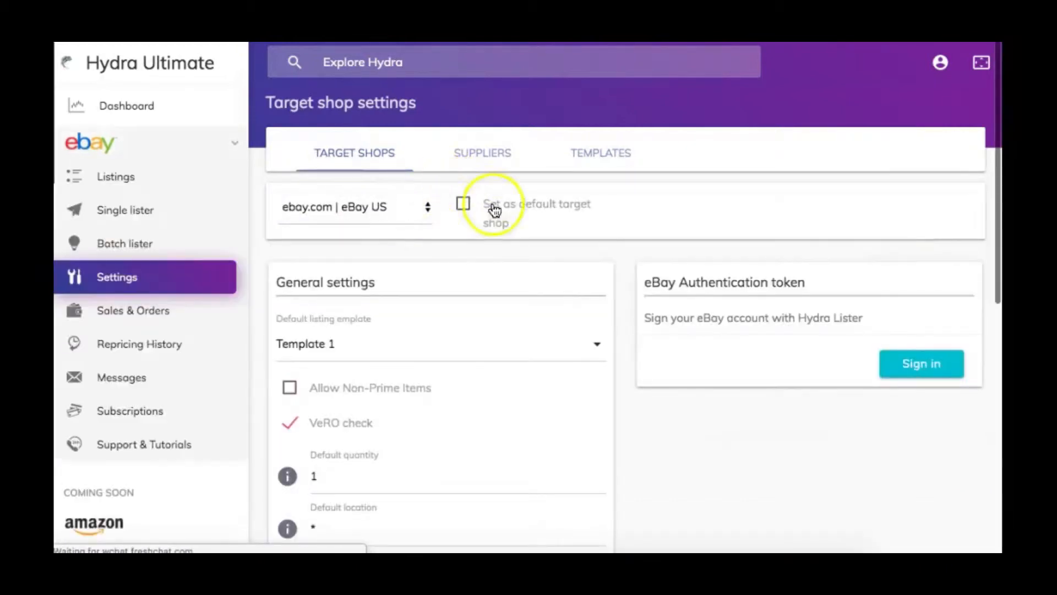
mouse_move(502, 246)
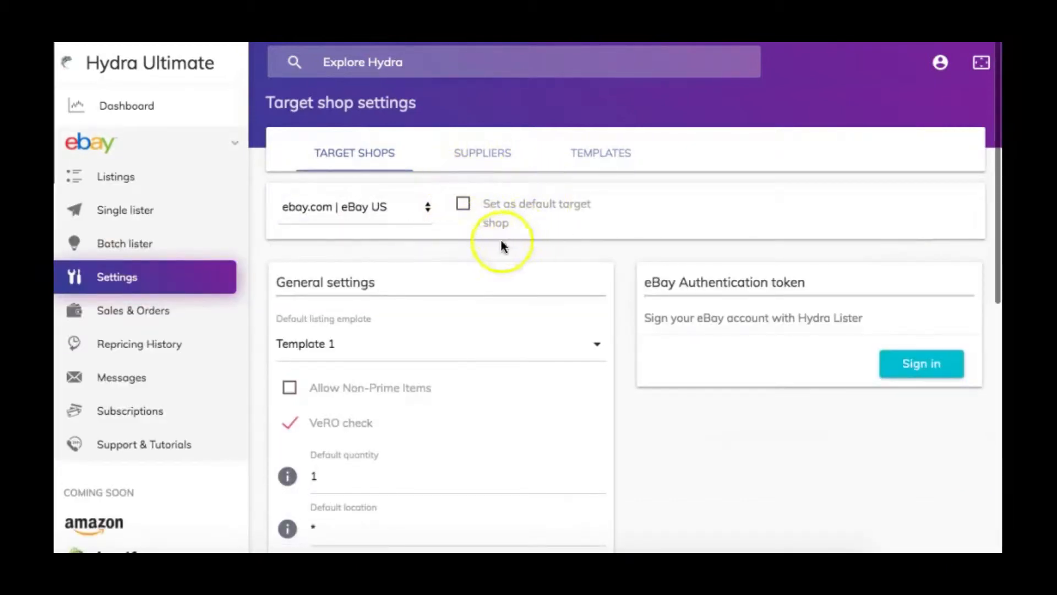
click(463, 203)
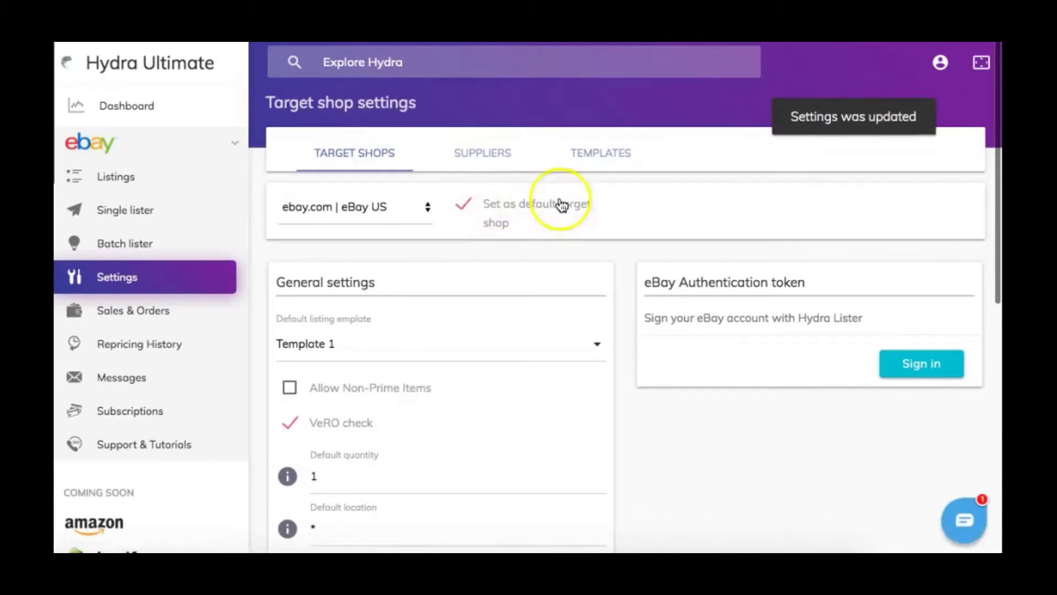
mouse_move(544, 256)
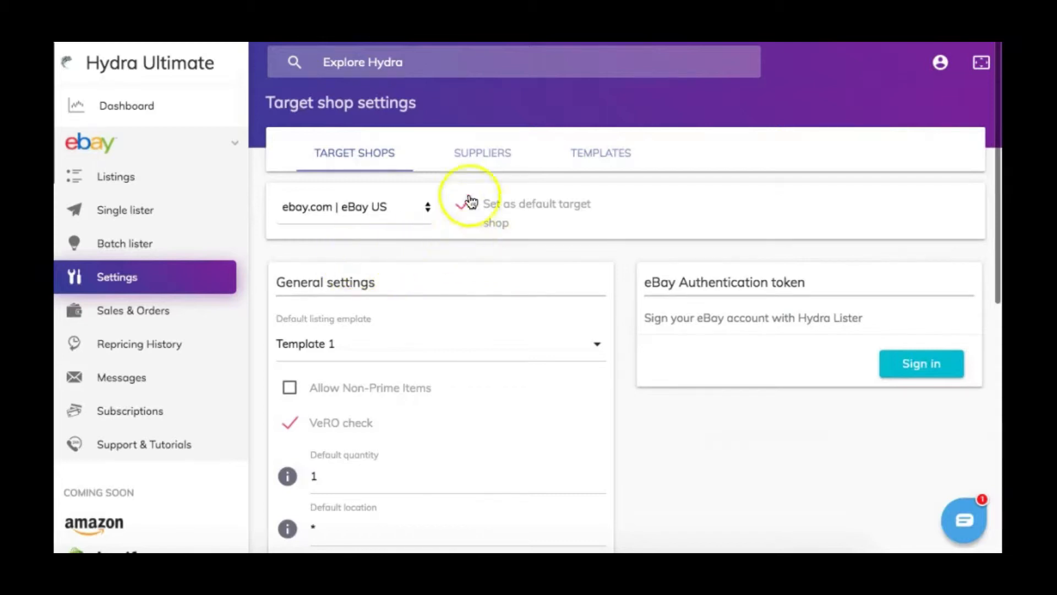
mouse_move(121, 66)
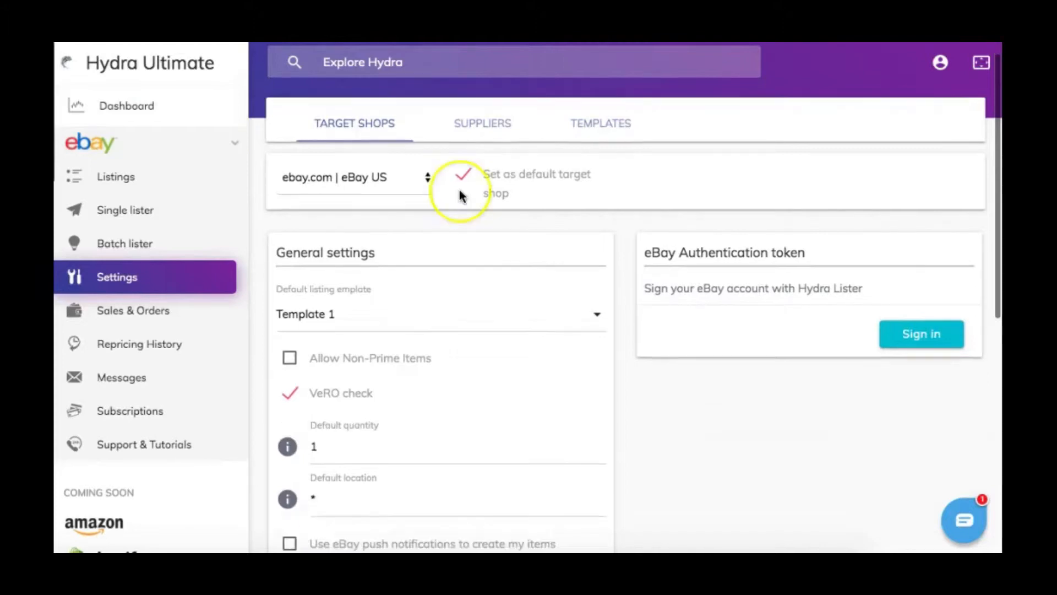
mouse_move(595, 287)
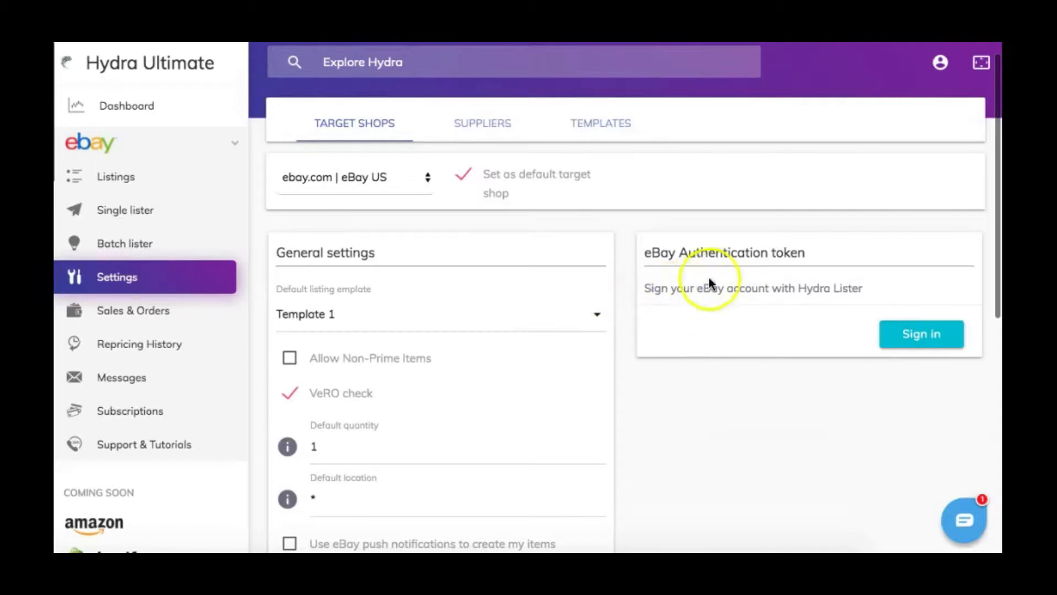
mouse_move(680, 273)
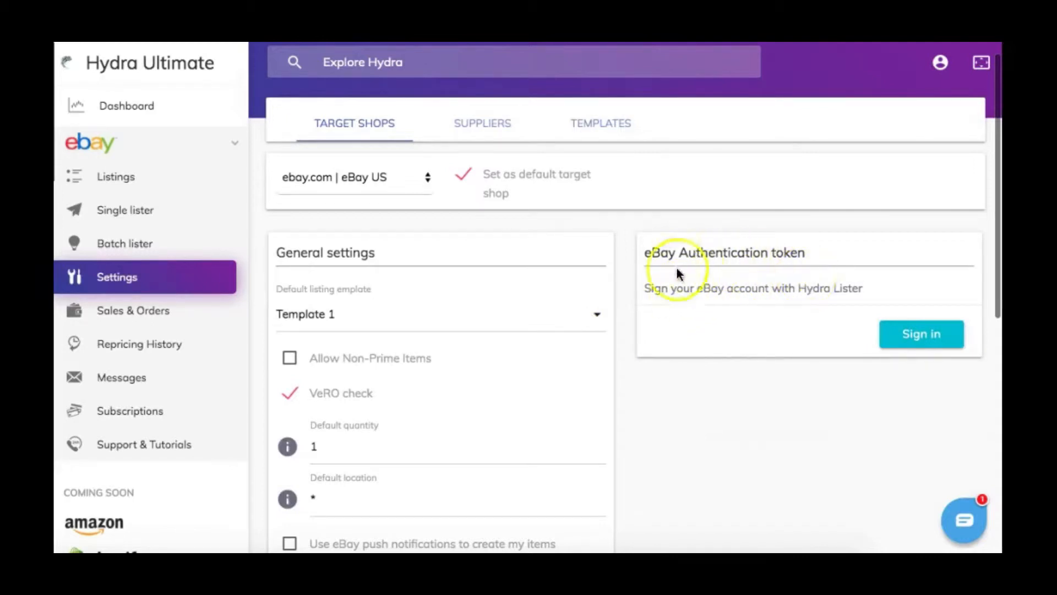
mouse_move(839, 300)
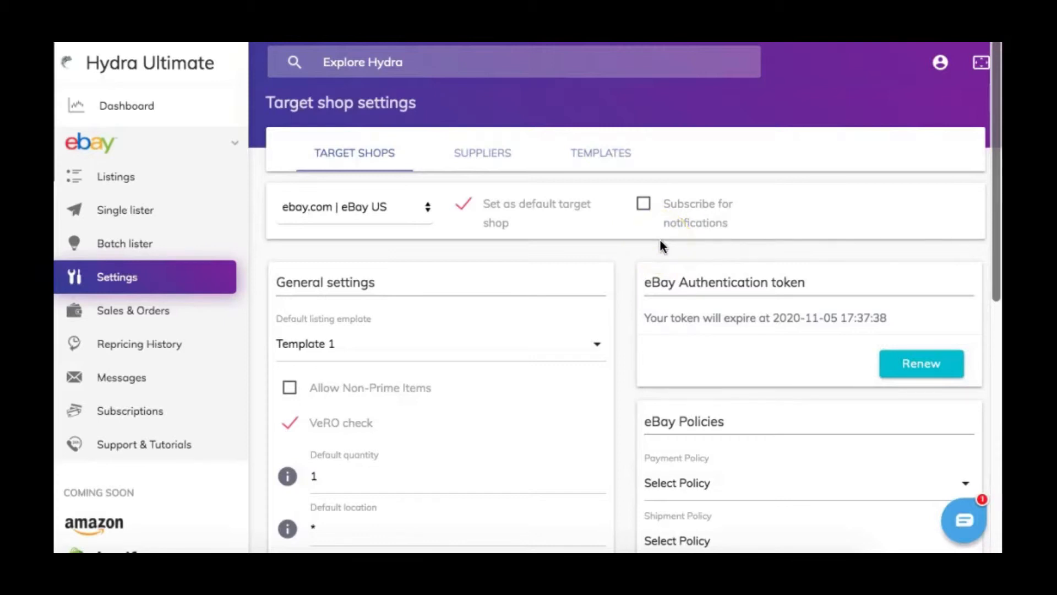
mouse_move(715, 216)
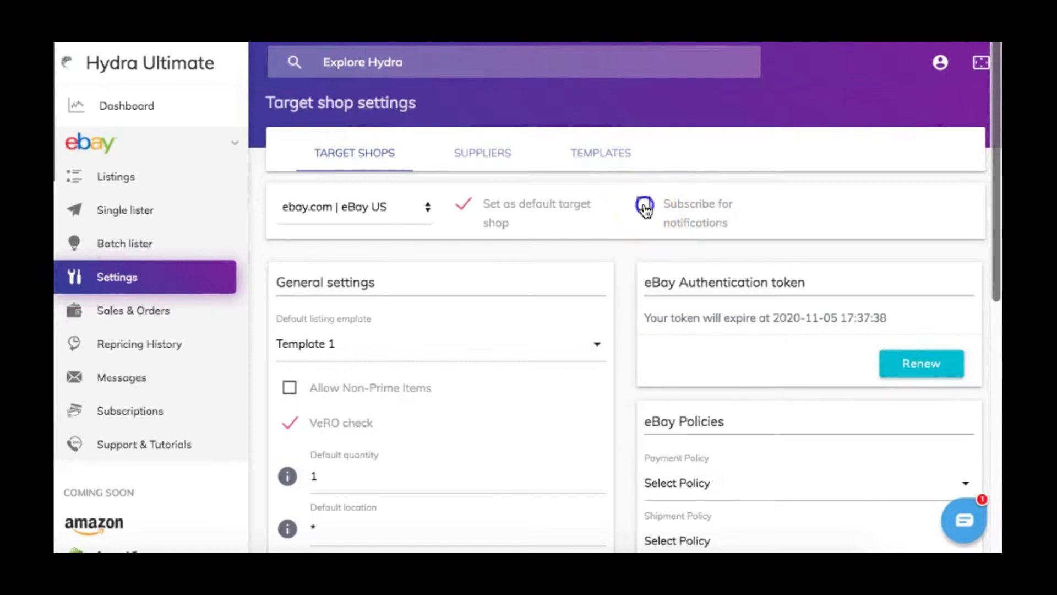
- Tick 'Subscribe for notifications' for the eBay US target shop
click(644, 207)
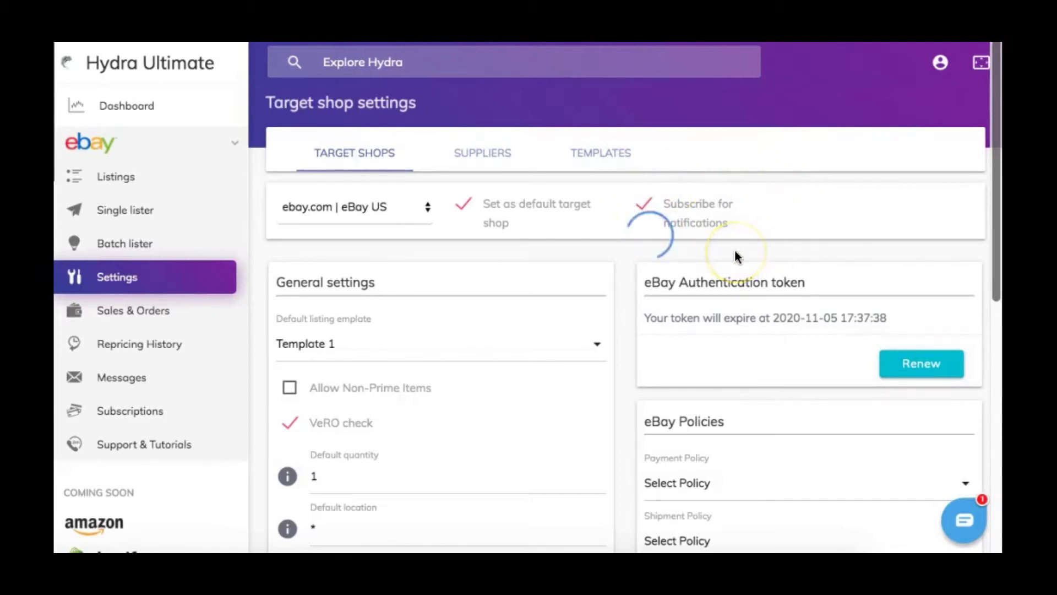
click(643, 203)
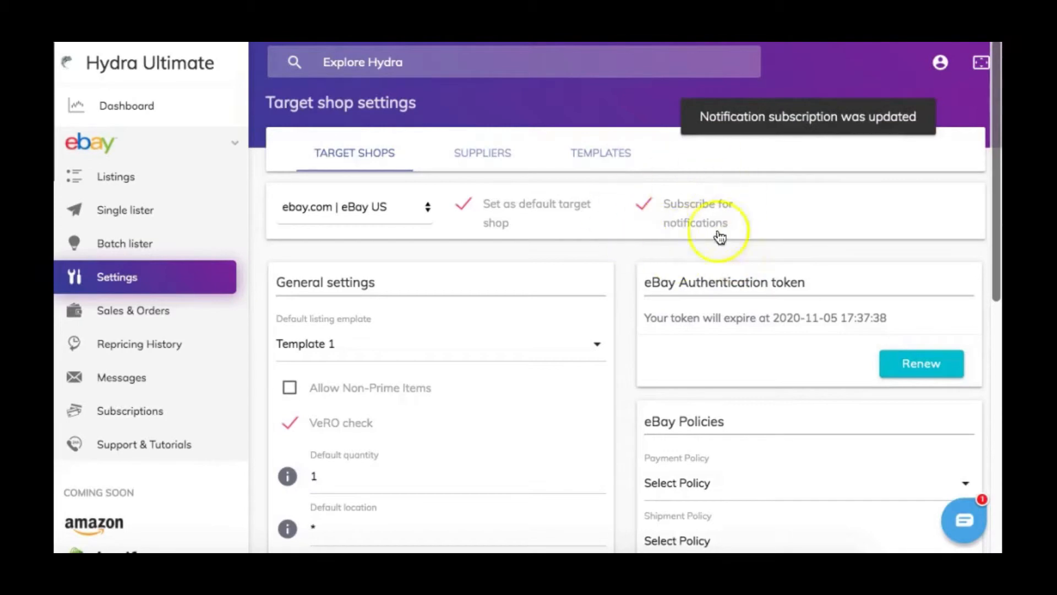
- Enable eBay push notifications and begin editing the default quantity value
scroll(down, 3)
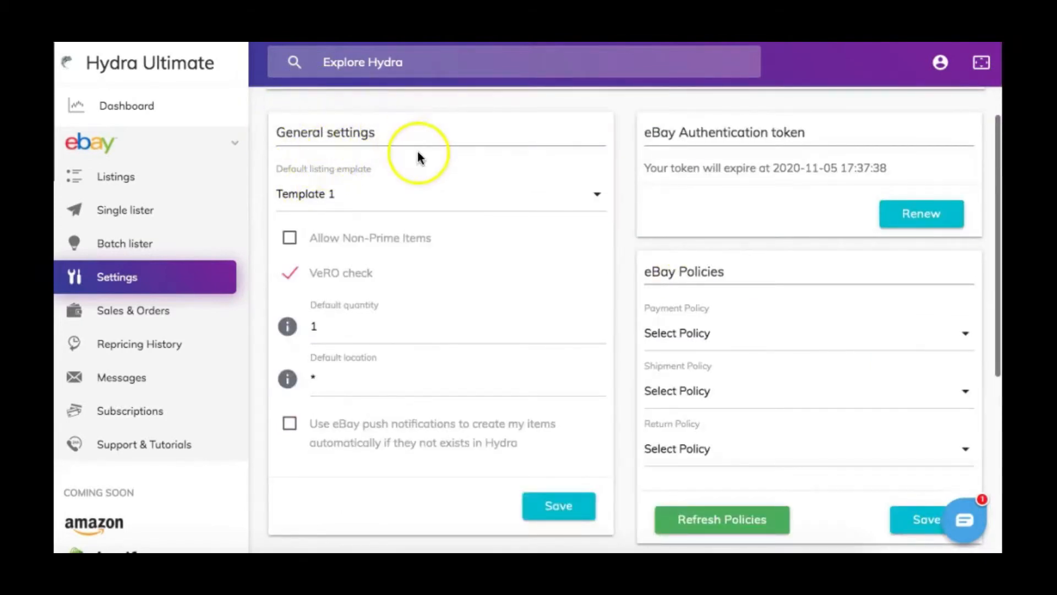
mouse_move(341, 191)
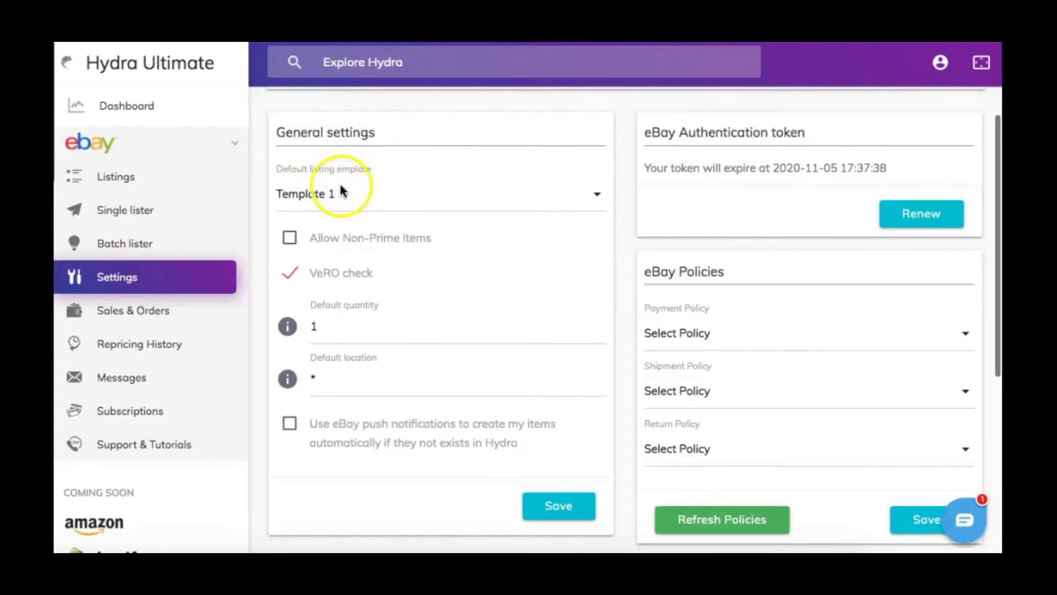
mouse_move(424, 250)
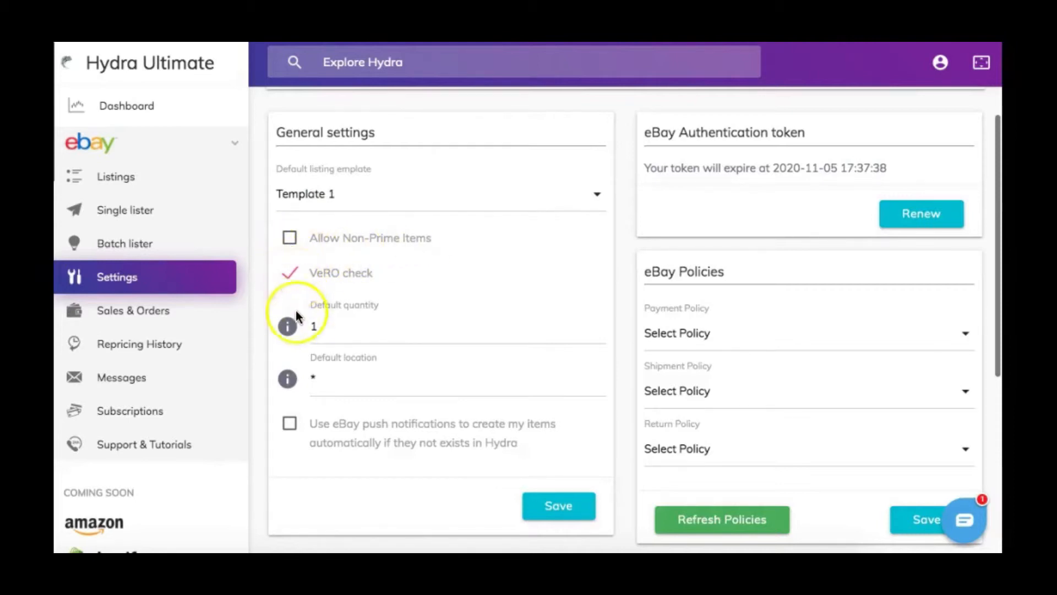
mouse_move(340, 369)
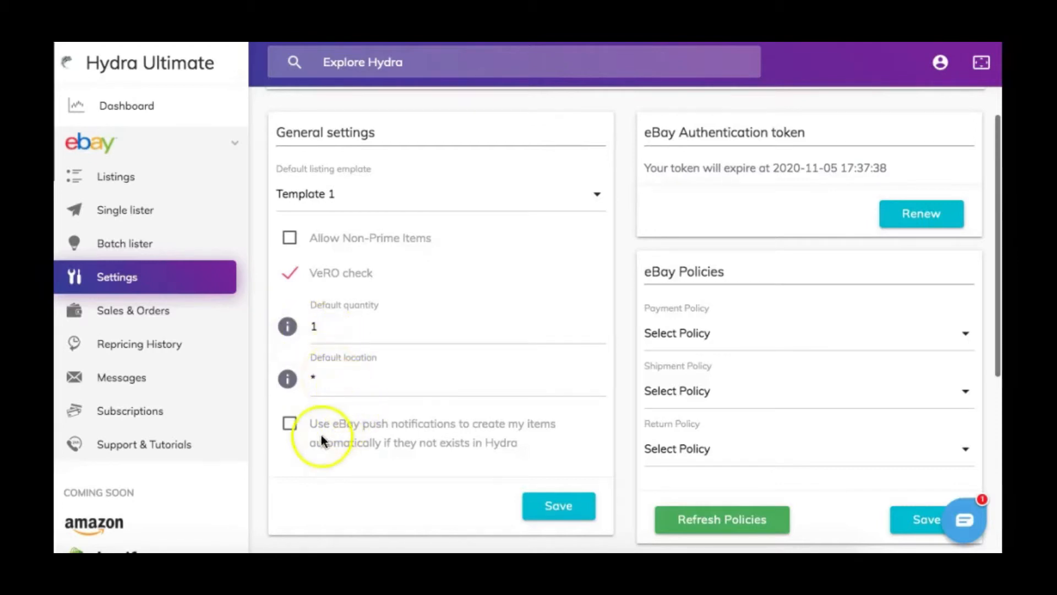
mouse_move(293, 403)
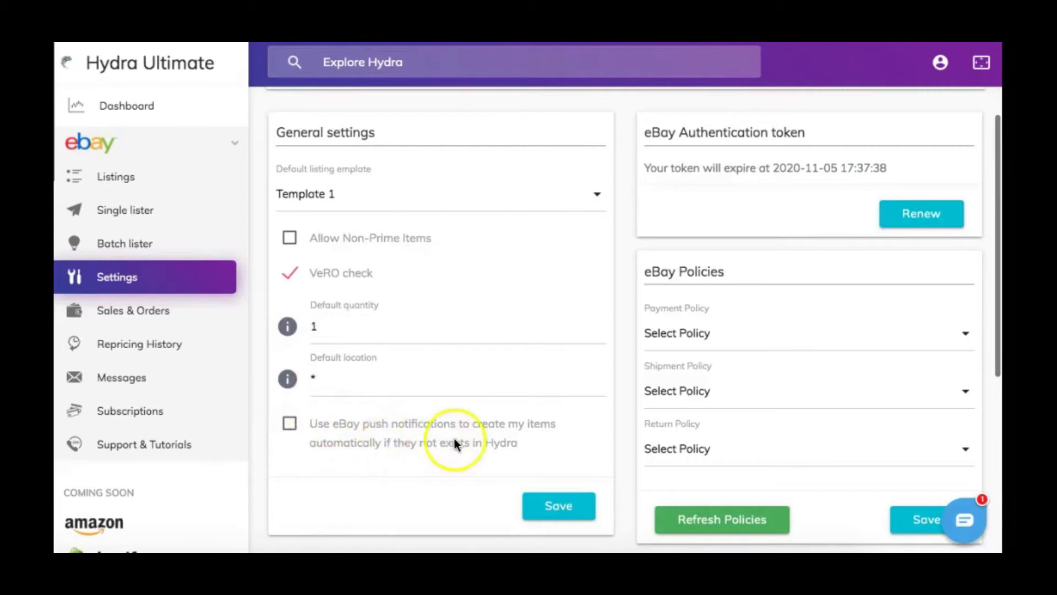
mouse_move(382, 457)
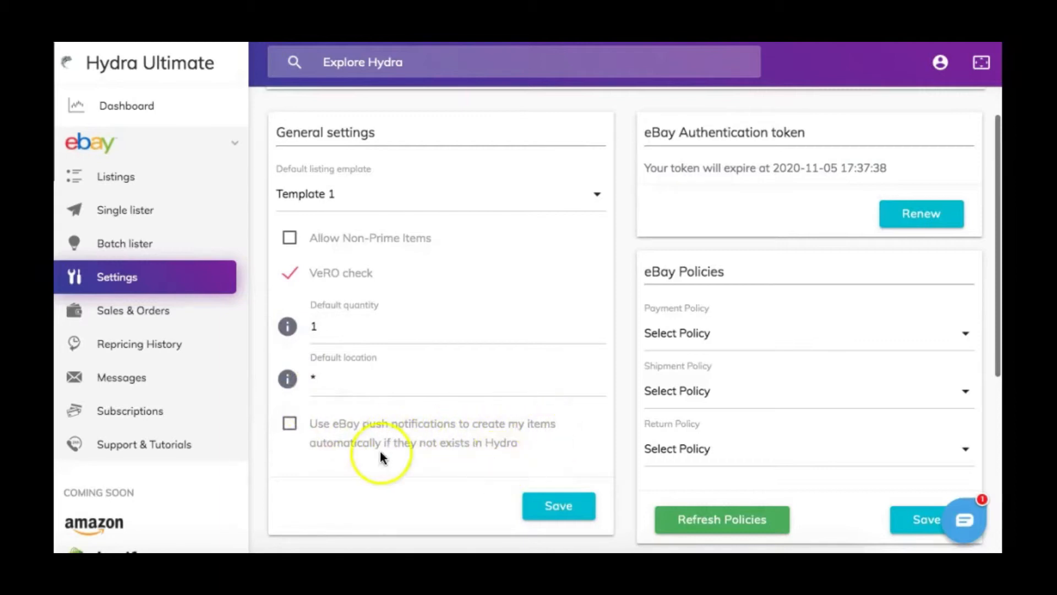
mouse_move(474, 451)
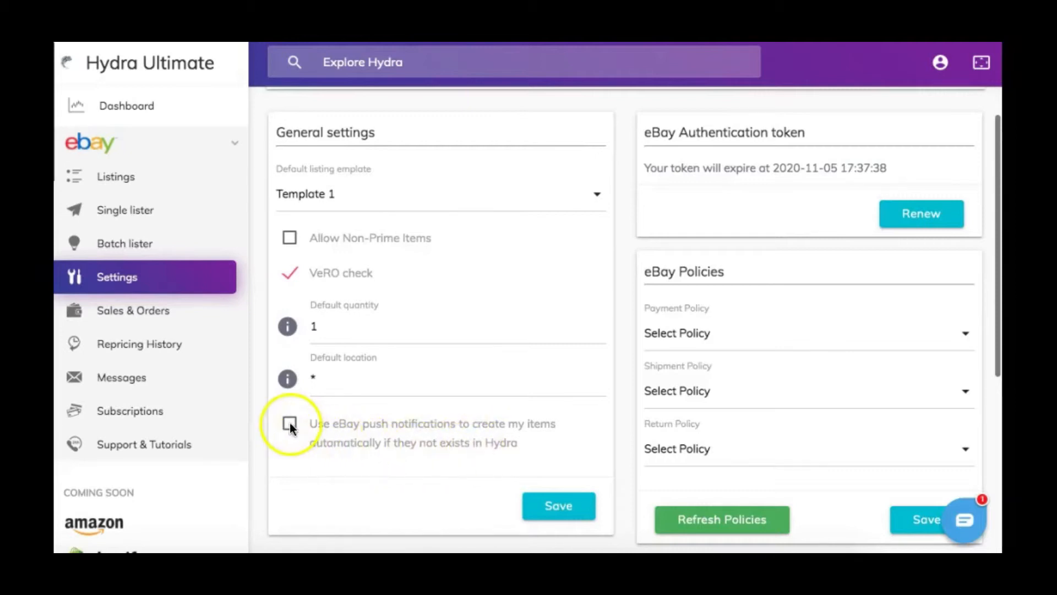
click(289, 427)
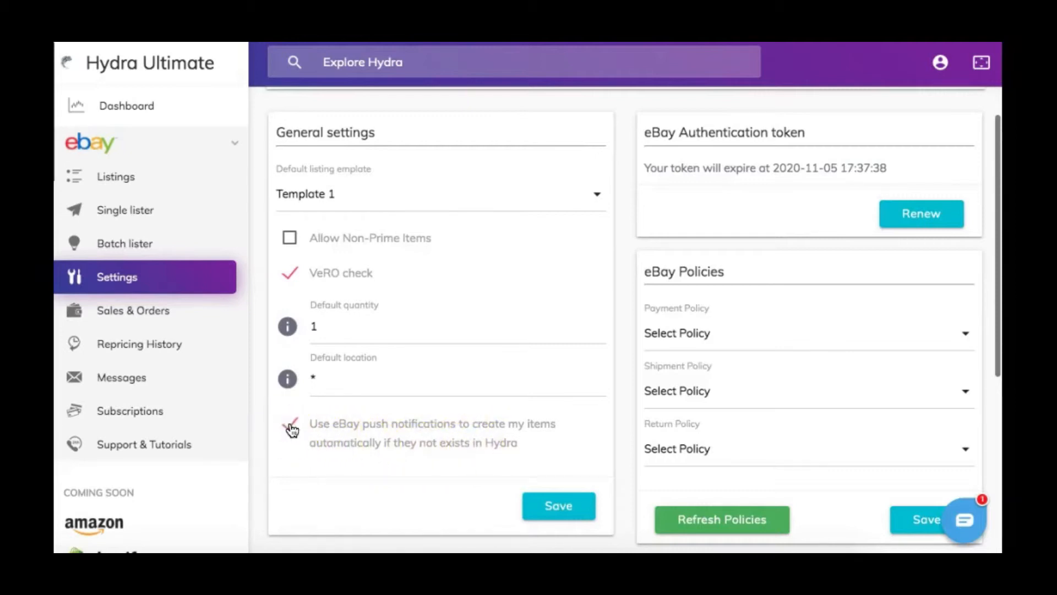
click(558, 505)
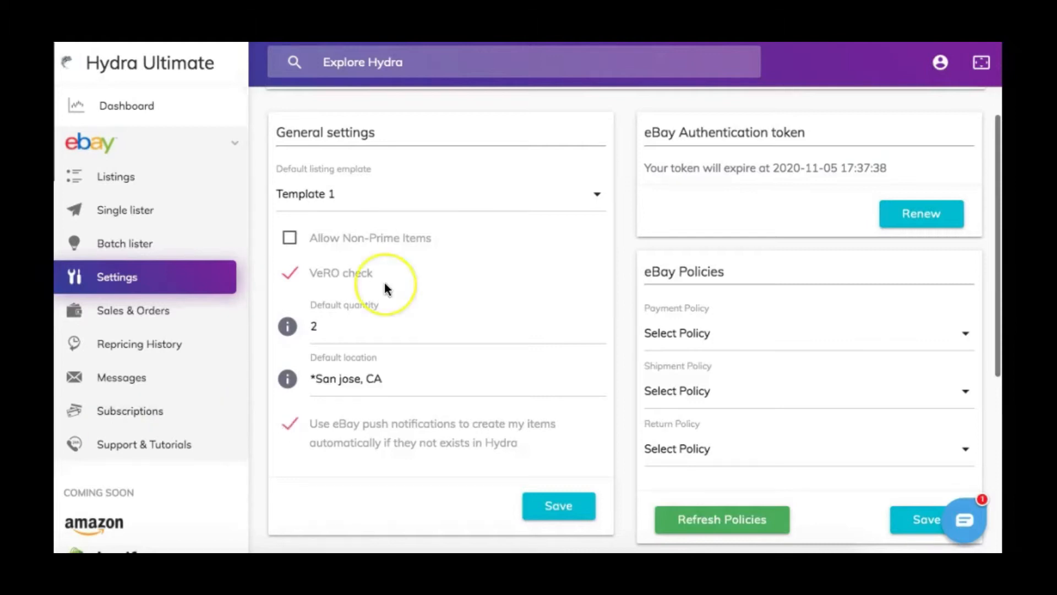
mouse_move(340, 241)
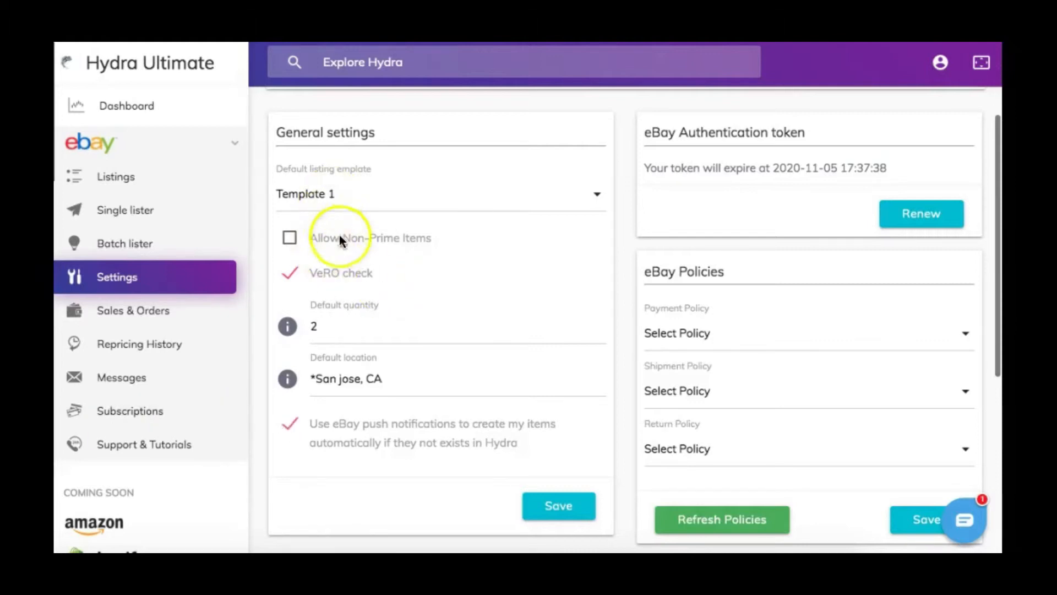
mouse_move(349, 378)
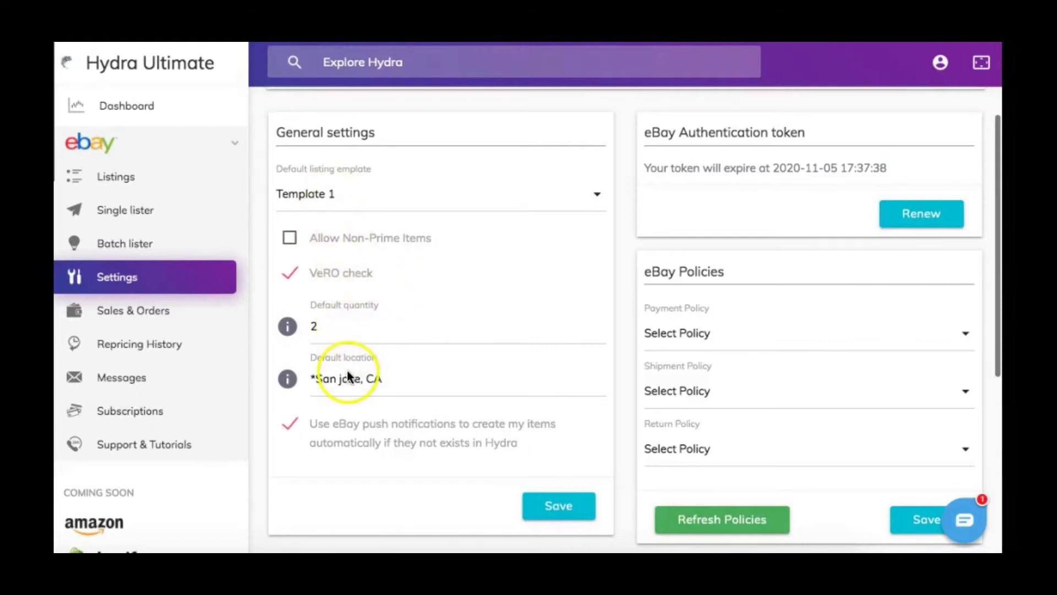
mouse_move(559, 162)
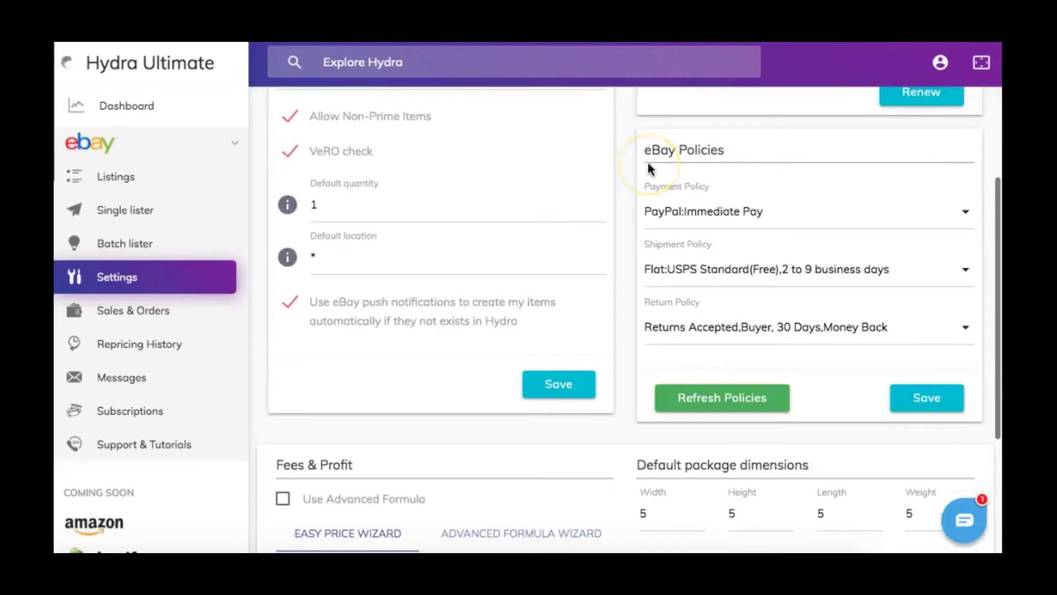
mouse_move(687, 179)
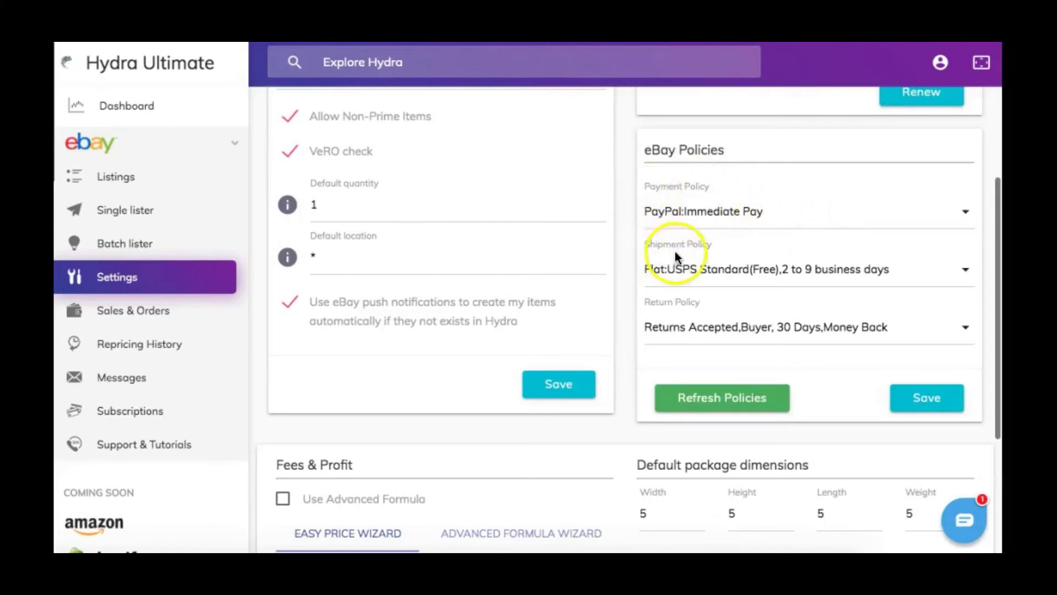
mouse_move(668, 312)
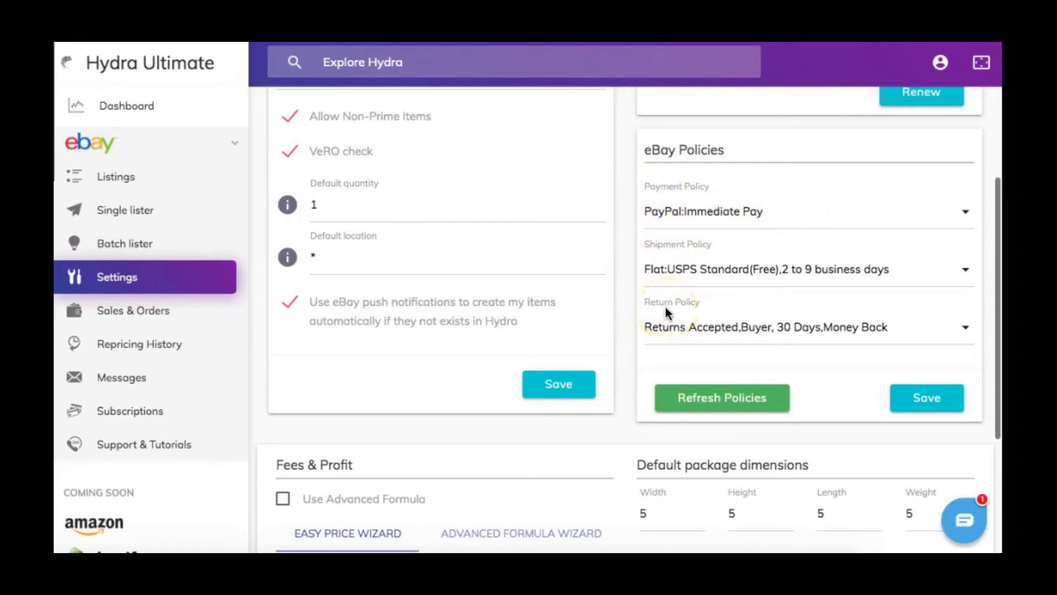
mouse_move(904, 371)
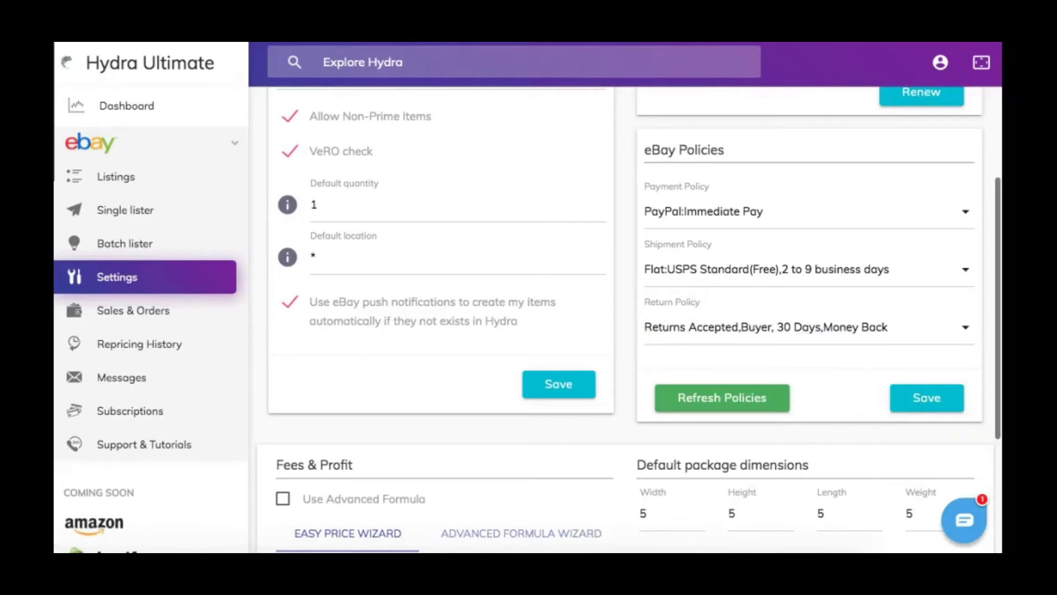
scroll(down, 3)
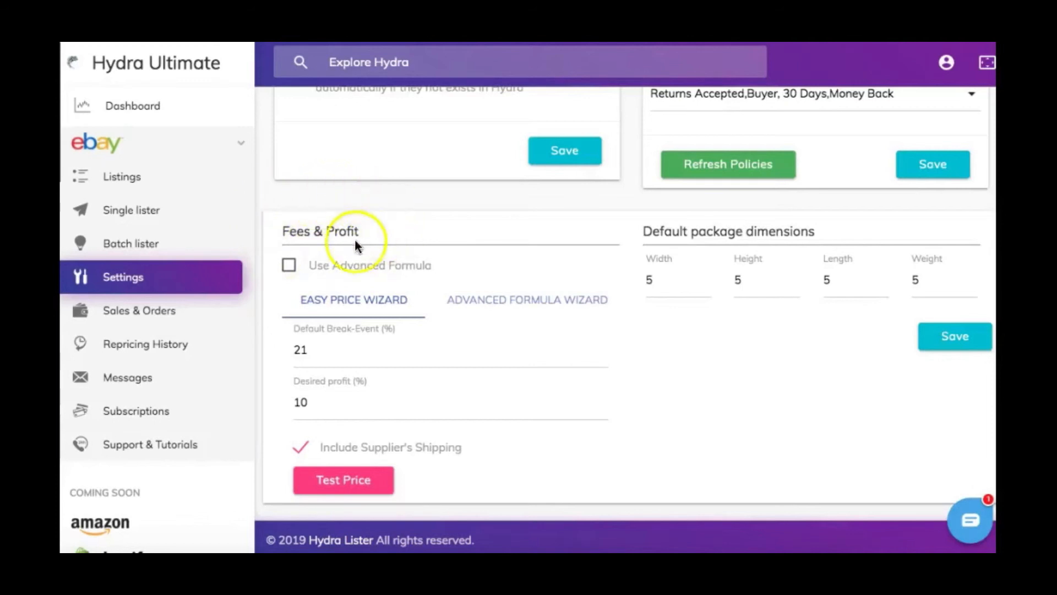
mouse_move(371, 317)
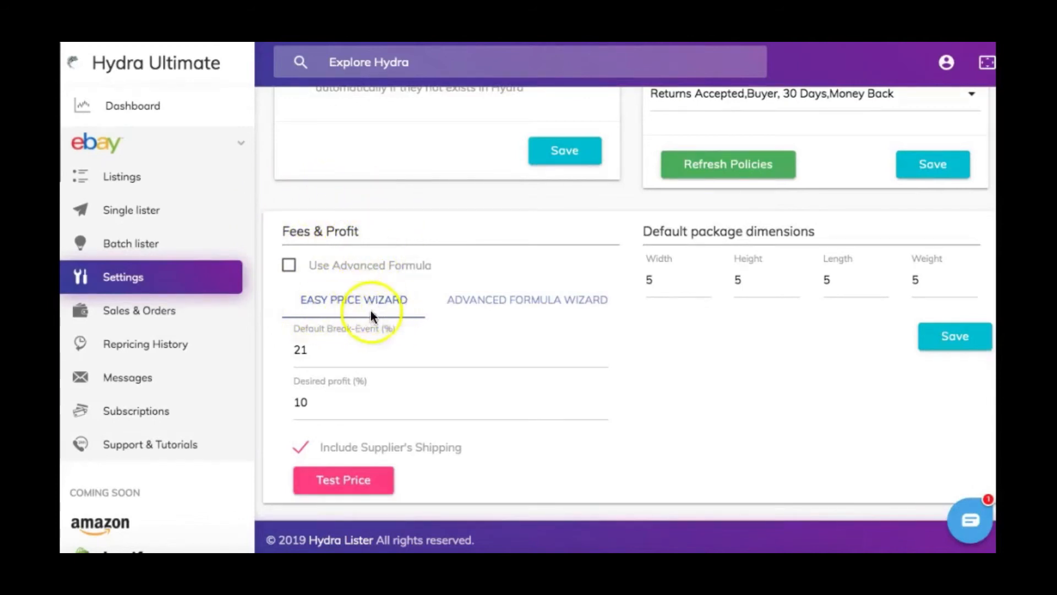
mouse_move(324, 343)
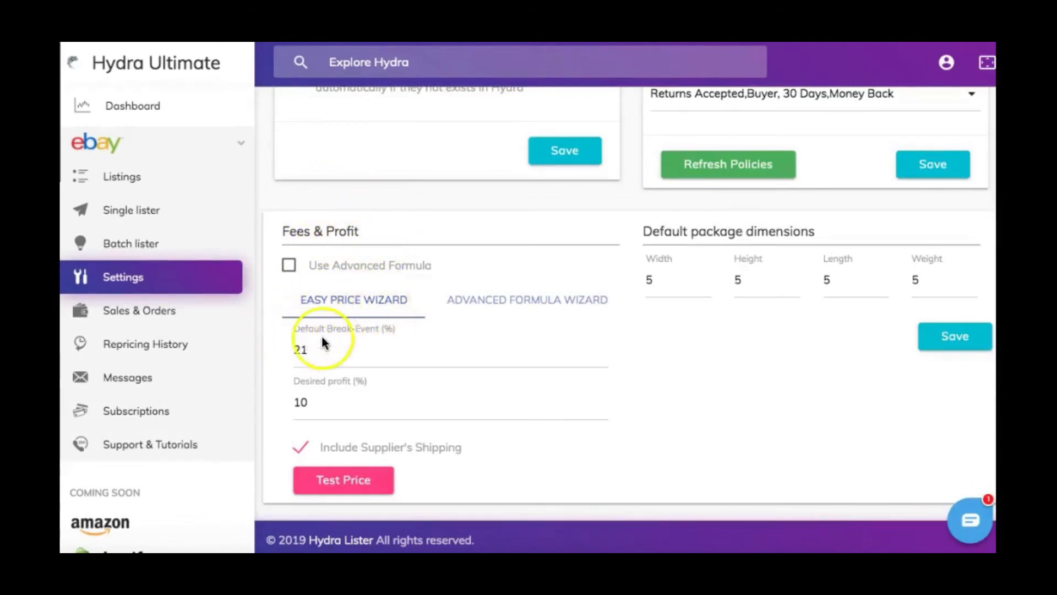
mouse_move(401, 337)
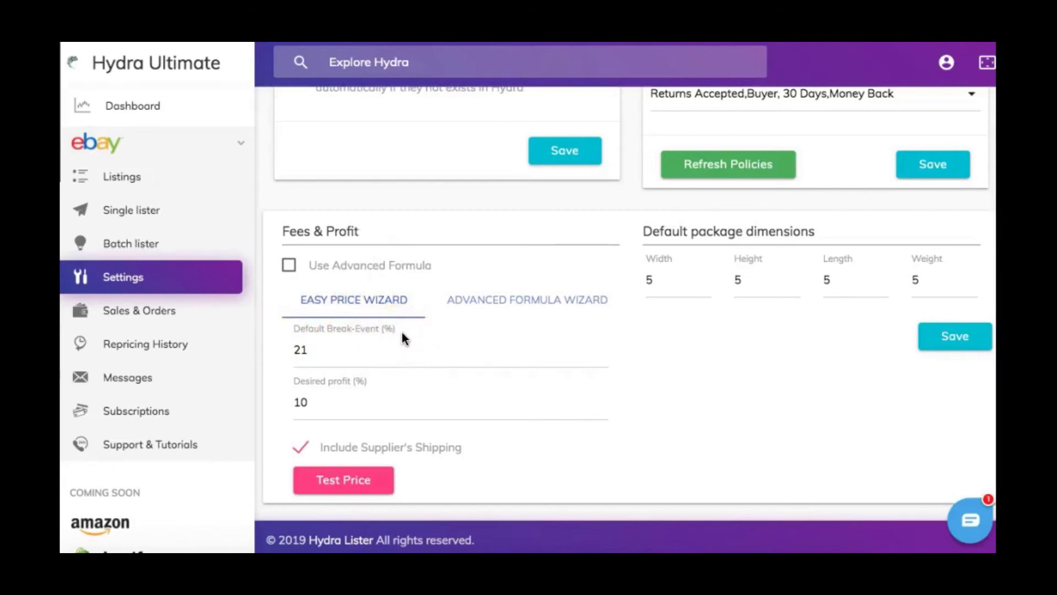
mouse_move(378, 381)
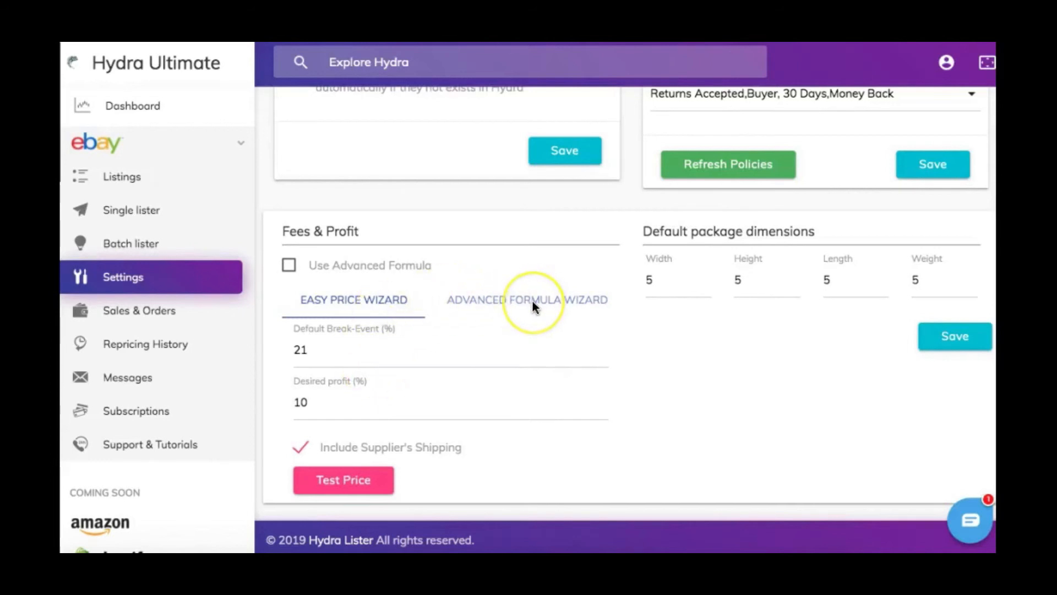
click(528, 299)
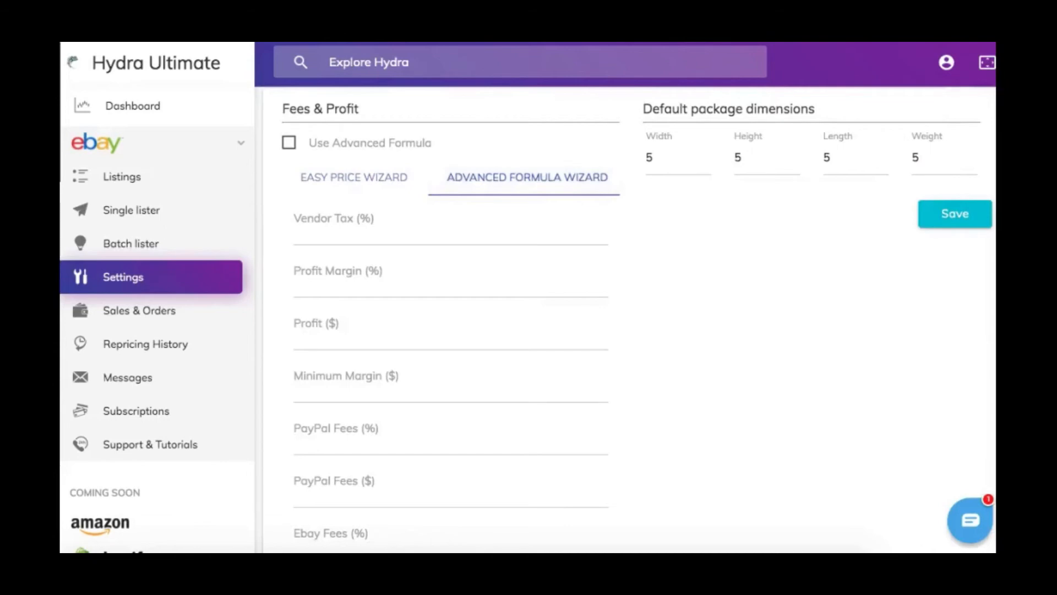
mouse_move(965, 178)
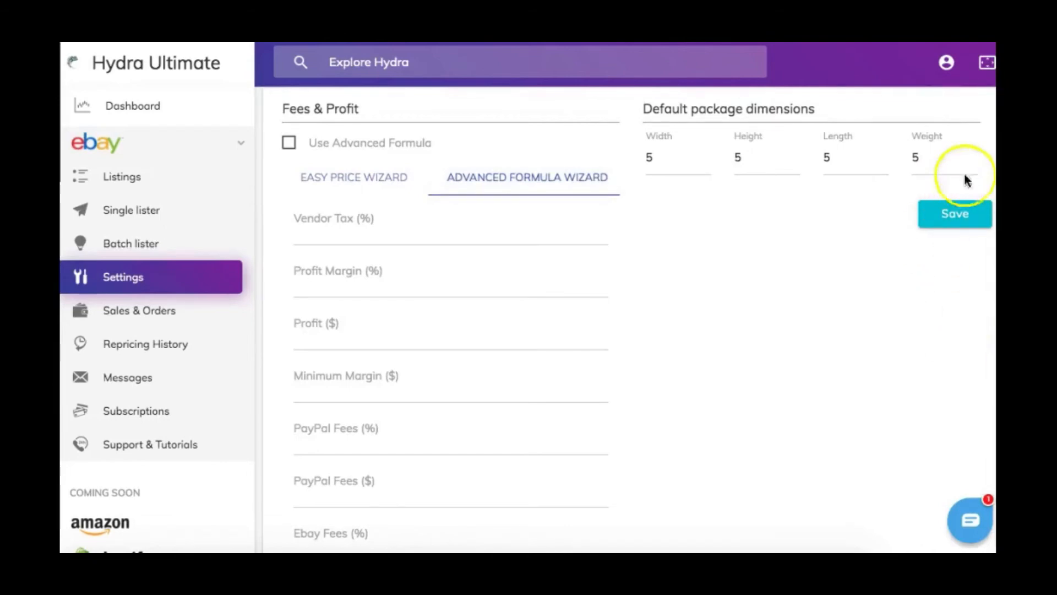
mouse_move(947, 240)
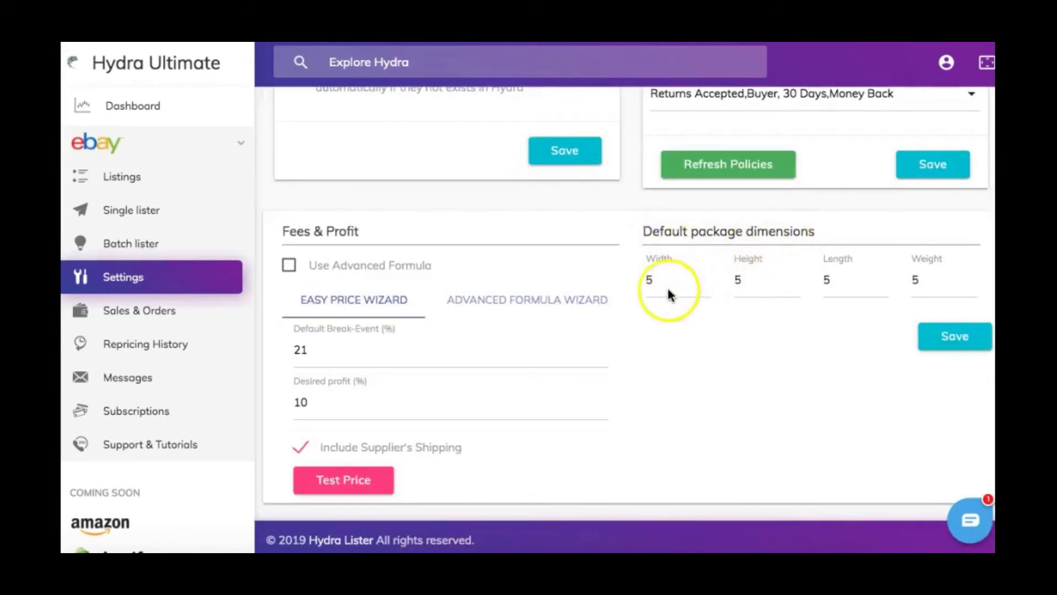
mouse_move(861, 303)
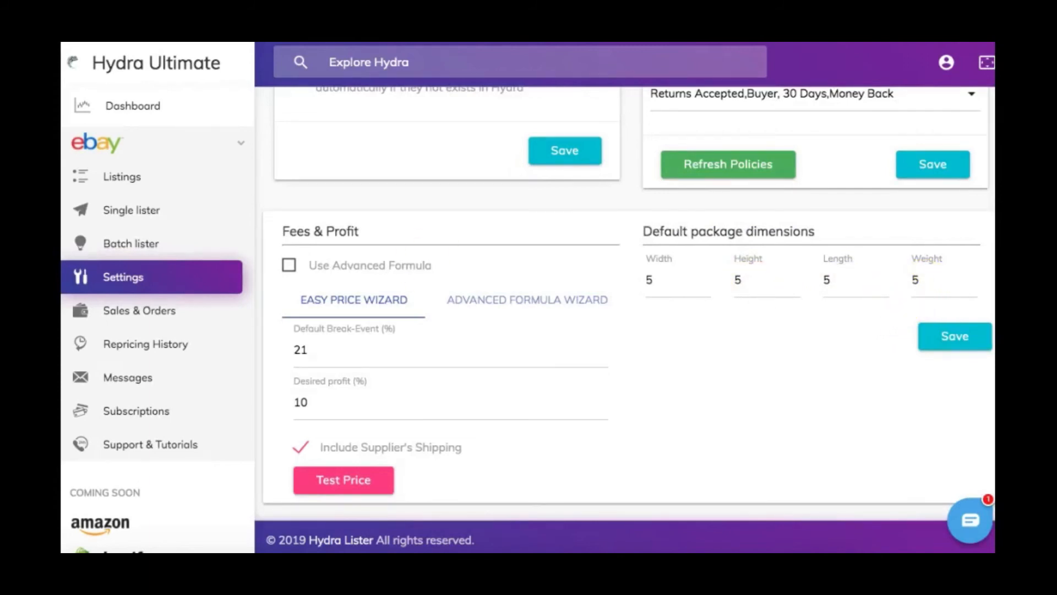
click(488, 138)
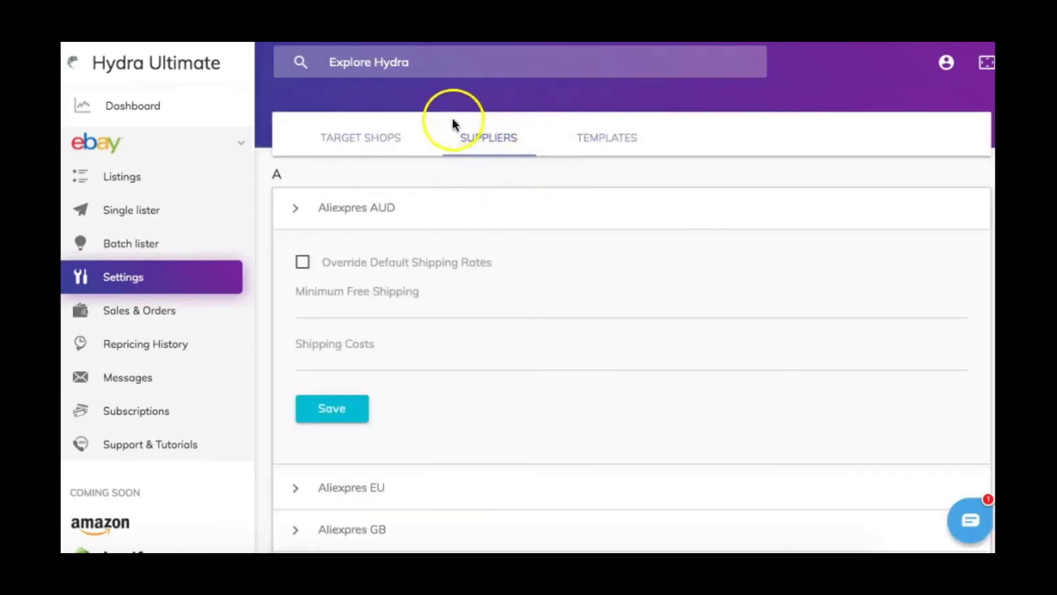
mouse_move(433, 191)
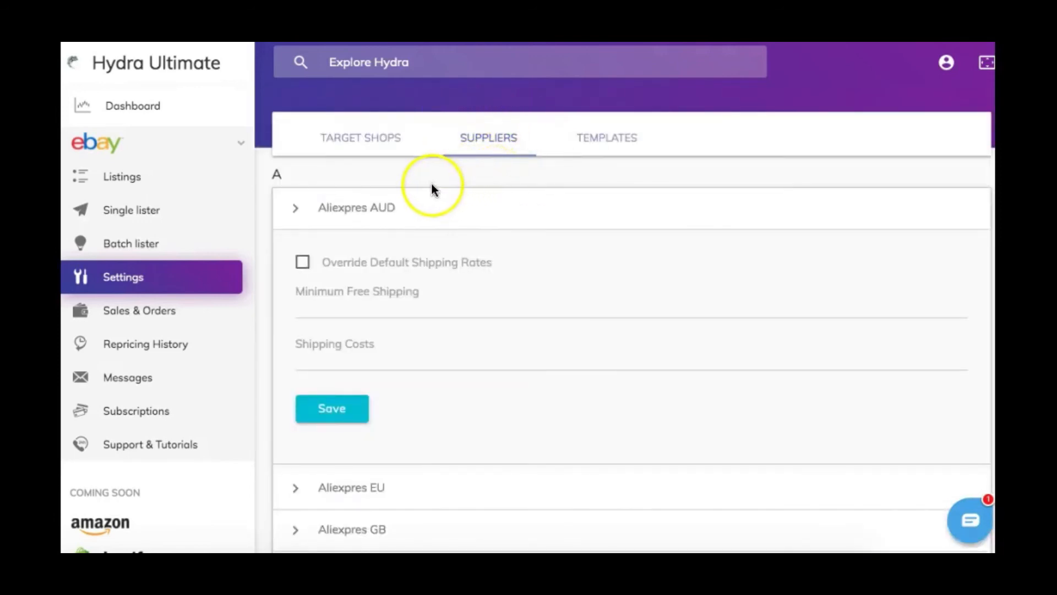
mouse_move(405, 283)
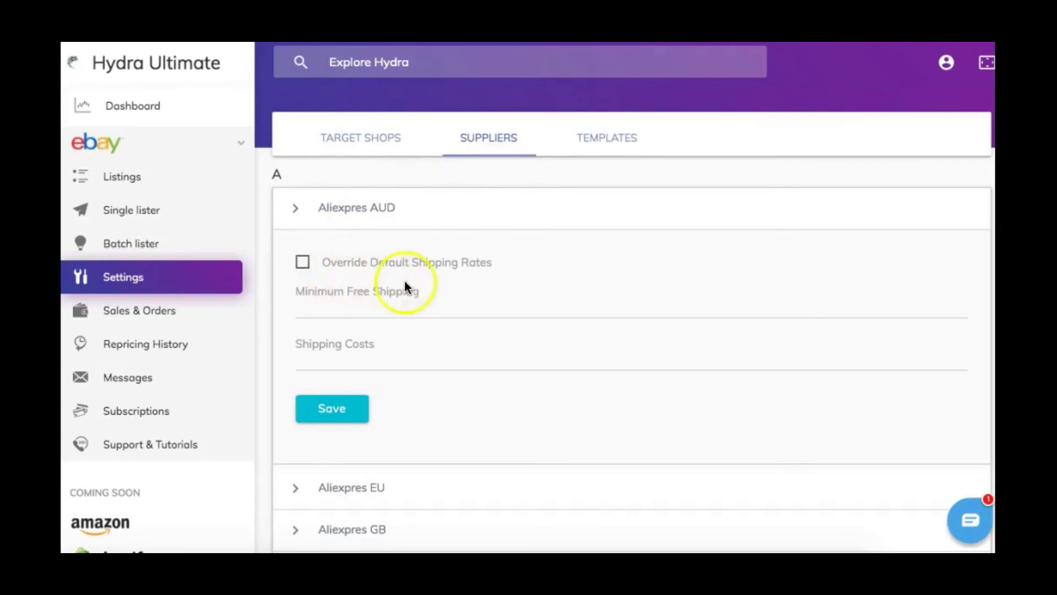
mouse_move(357, 286)
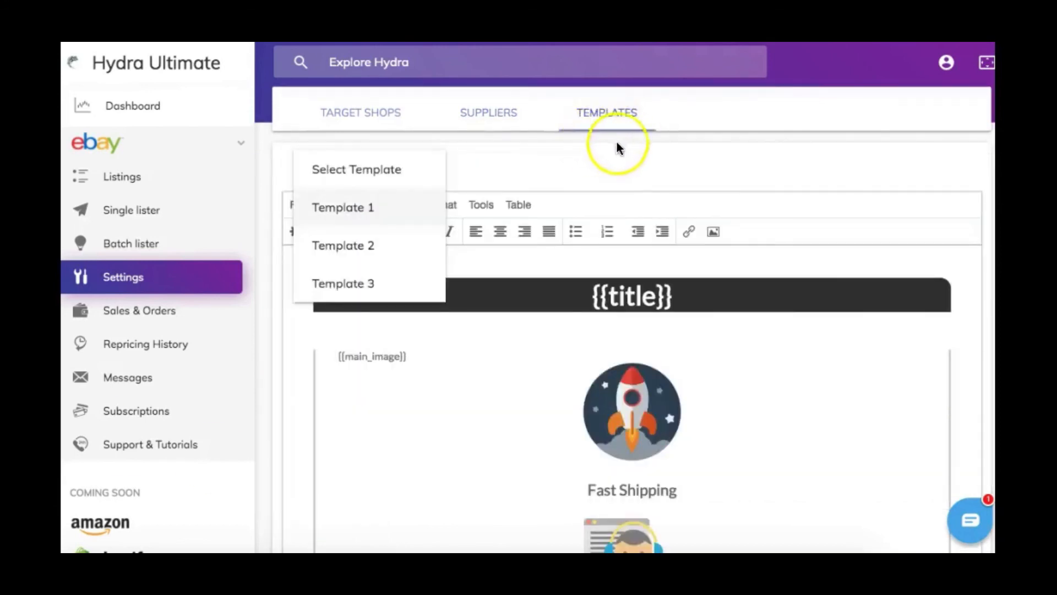
mouse_move(603, 142)
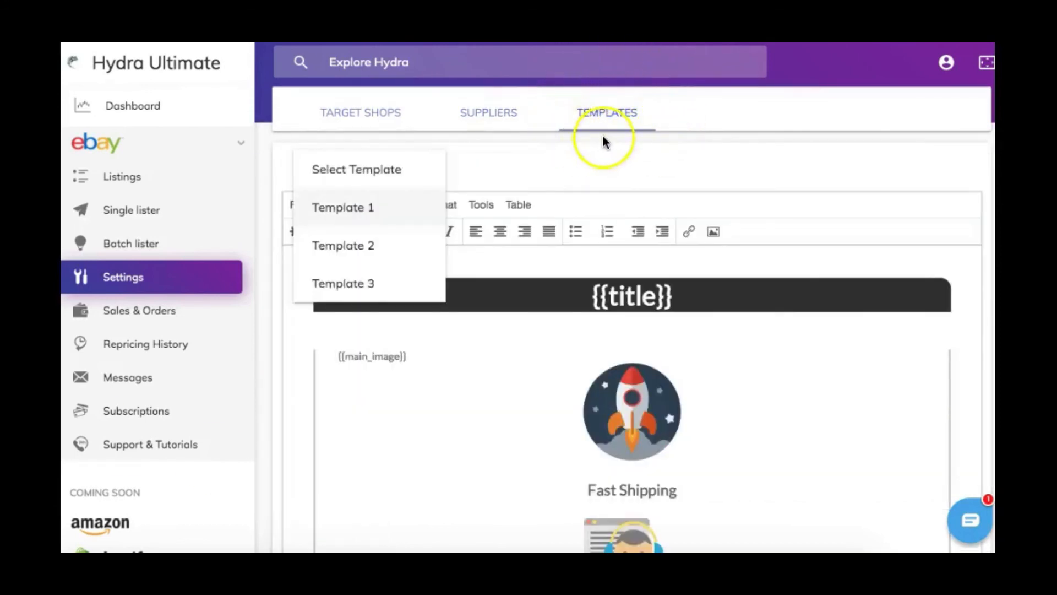
mouse_move(309, 264)
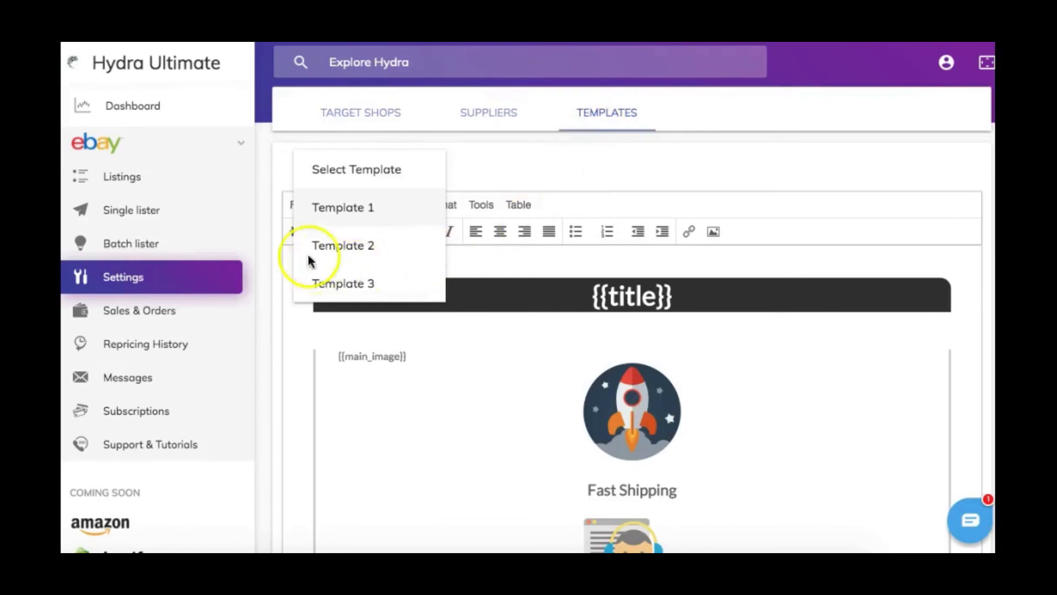
mouse_move(306, 291)
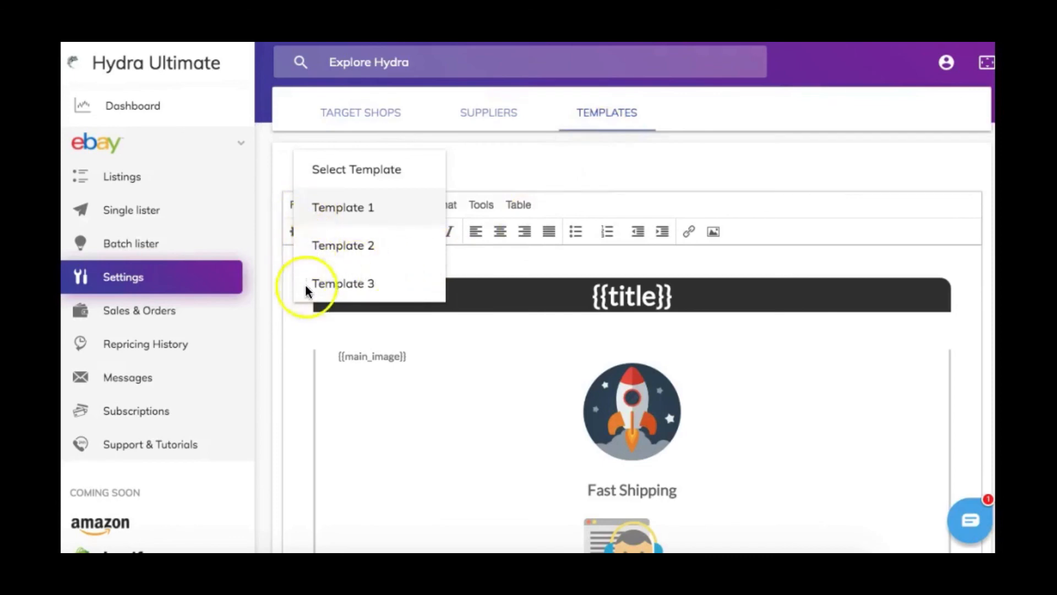